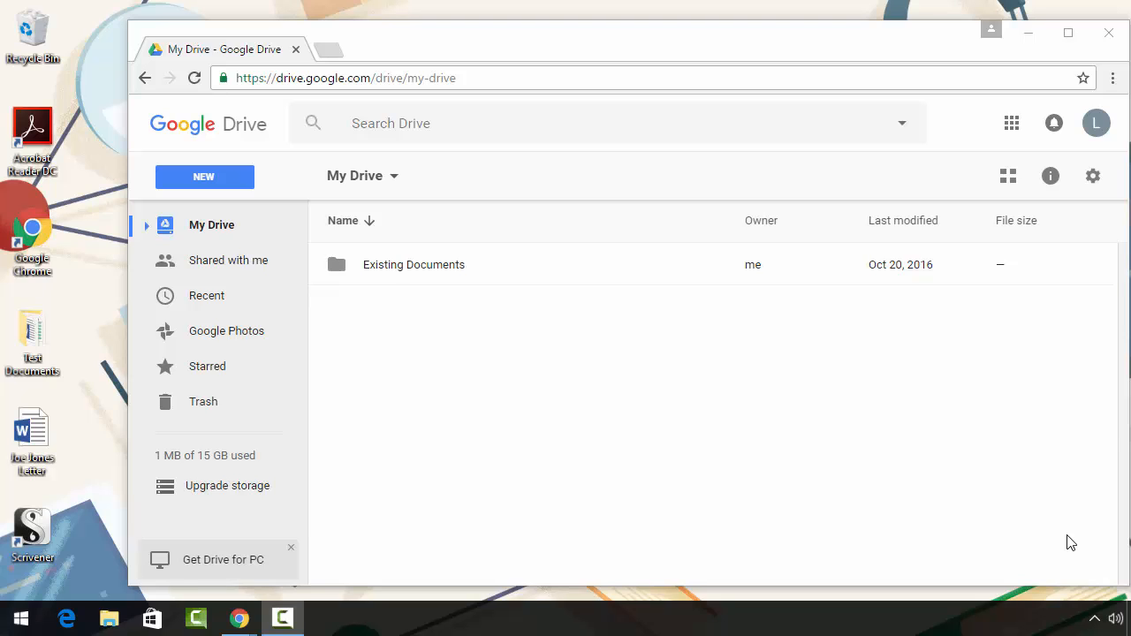
{"action": "mouse_move", "coordinate": [707, 550]}
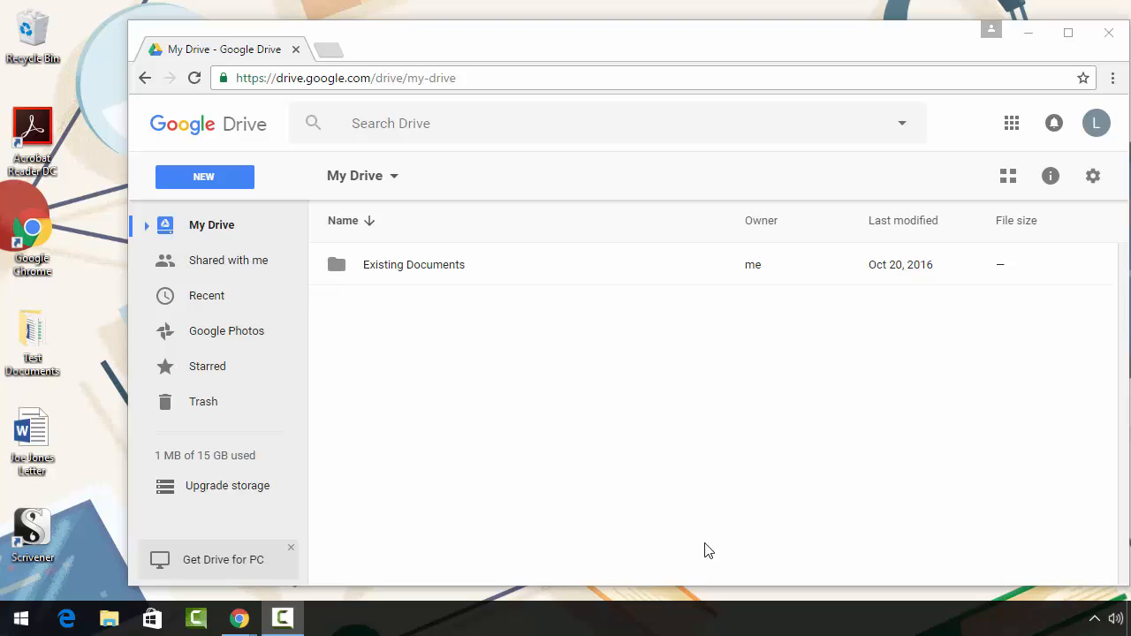
{"action": "mouse_move", "coordinate": [93, 486]}
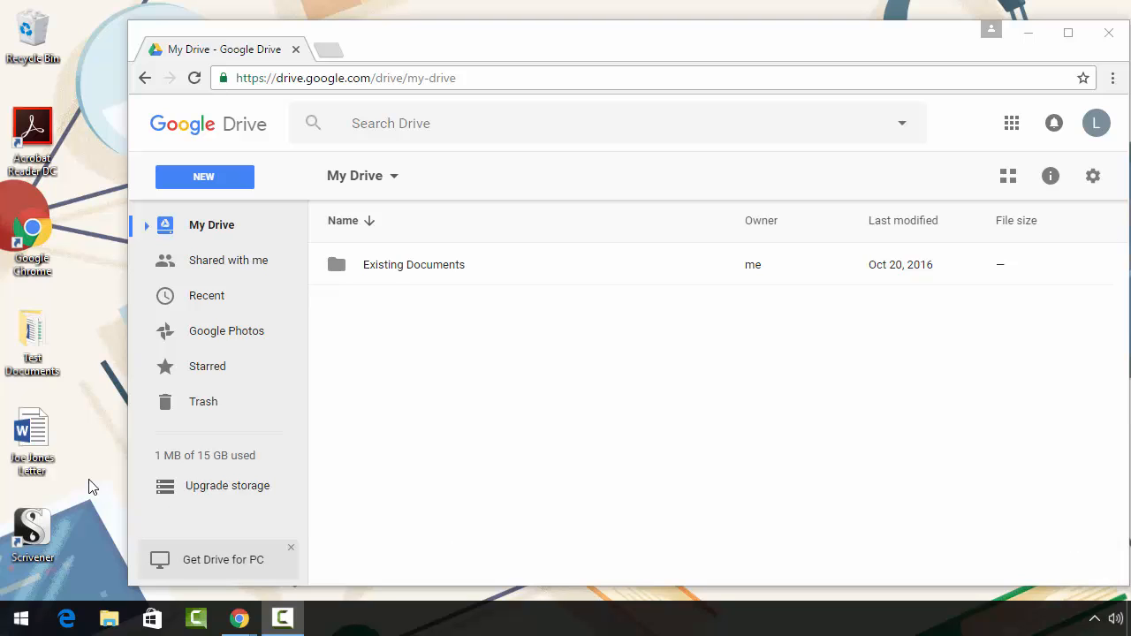
{"action": "left_click", "coordinate": [32, 433]}
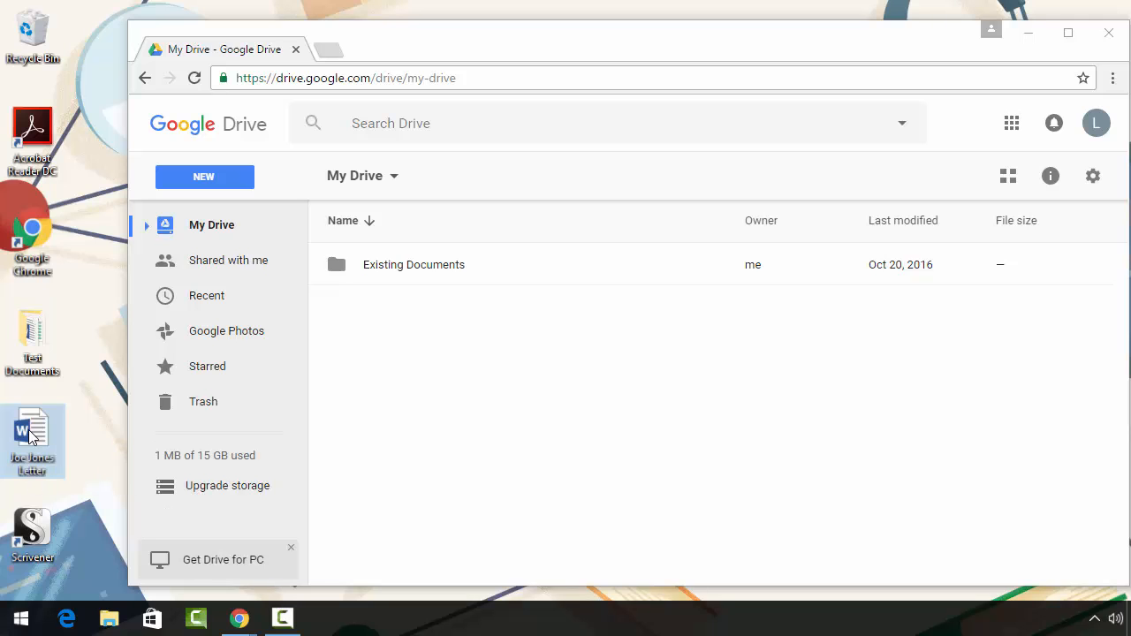
{"action": "left_click_drag", "start_coordinate": [33, 433], "coordinate": [466, 394]}
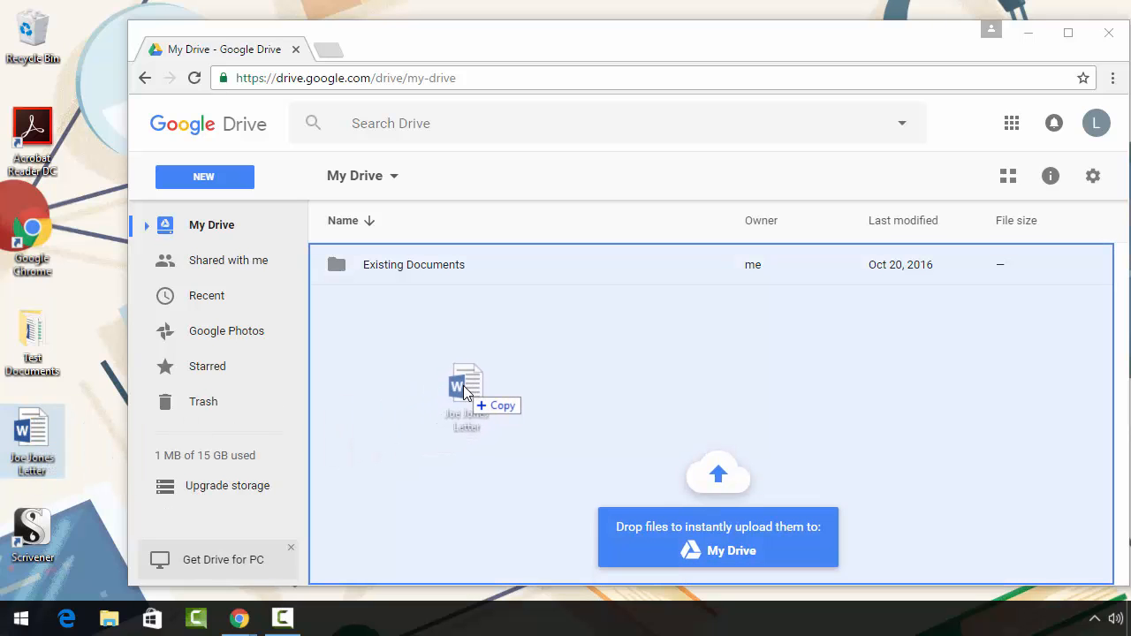
{"action": "left_click_drag", "start_coordinate": [465, 393], "coordinate": [718, 512]}
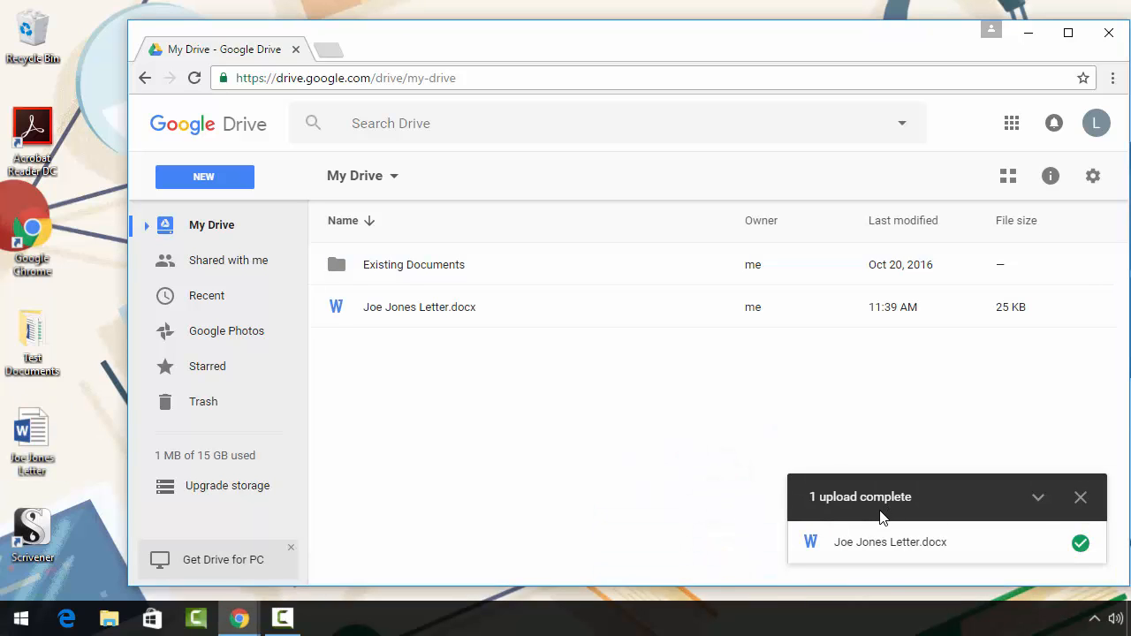
{"action": "mouse_move", "coordinate": [844, 521]}
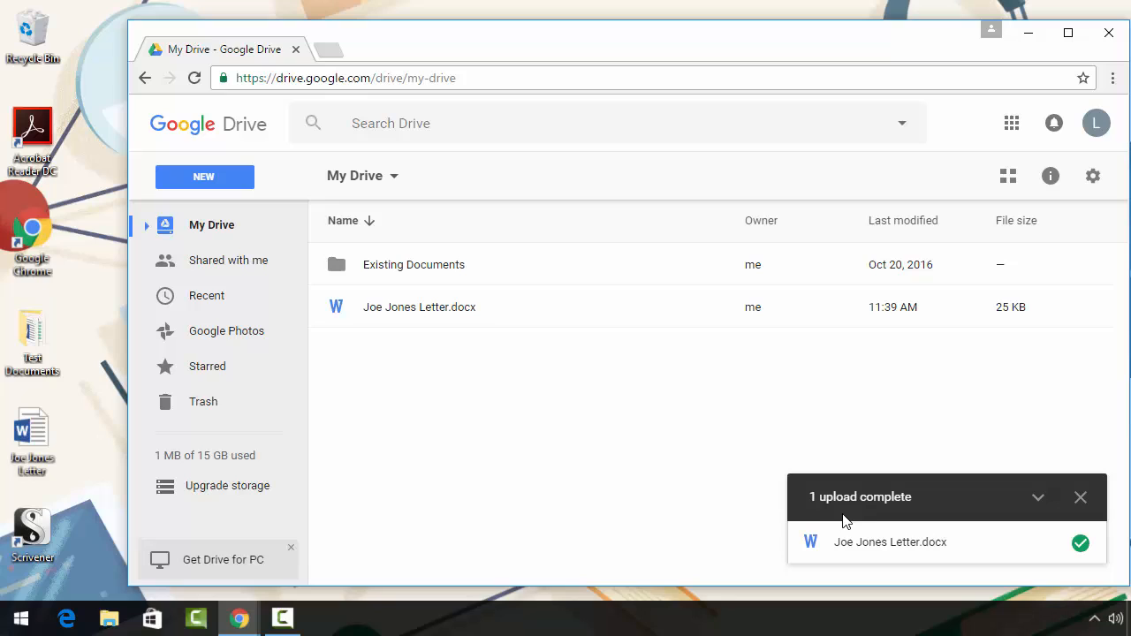
{"action": "left_click", "coordinate": [1080, 498]}
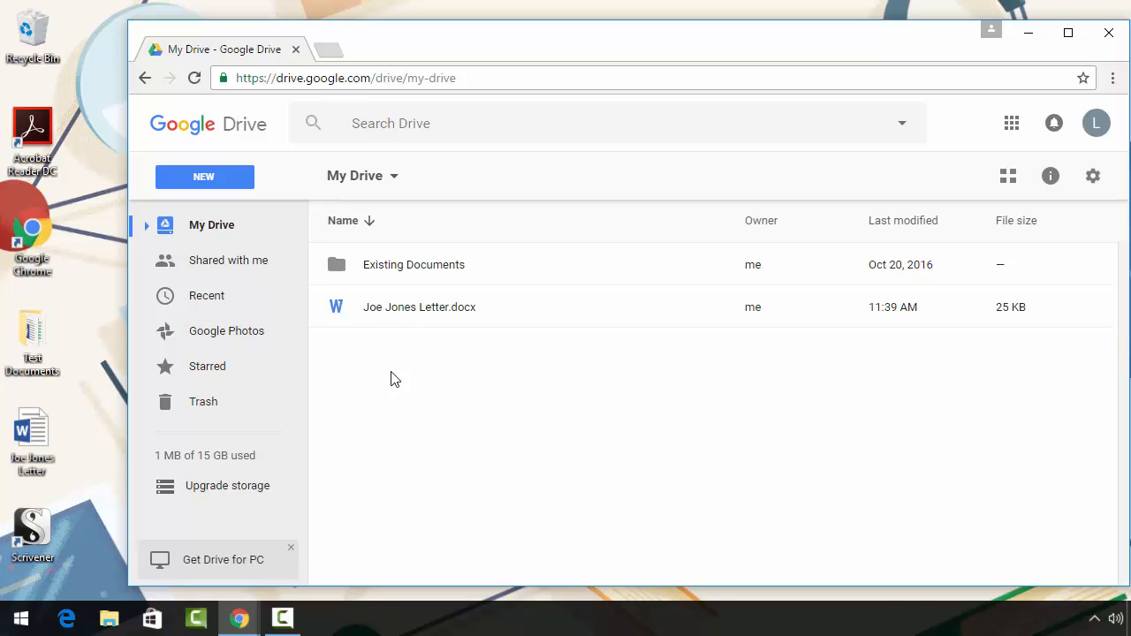
{"action": "mouse_move", "coordinate": [402, 319]}
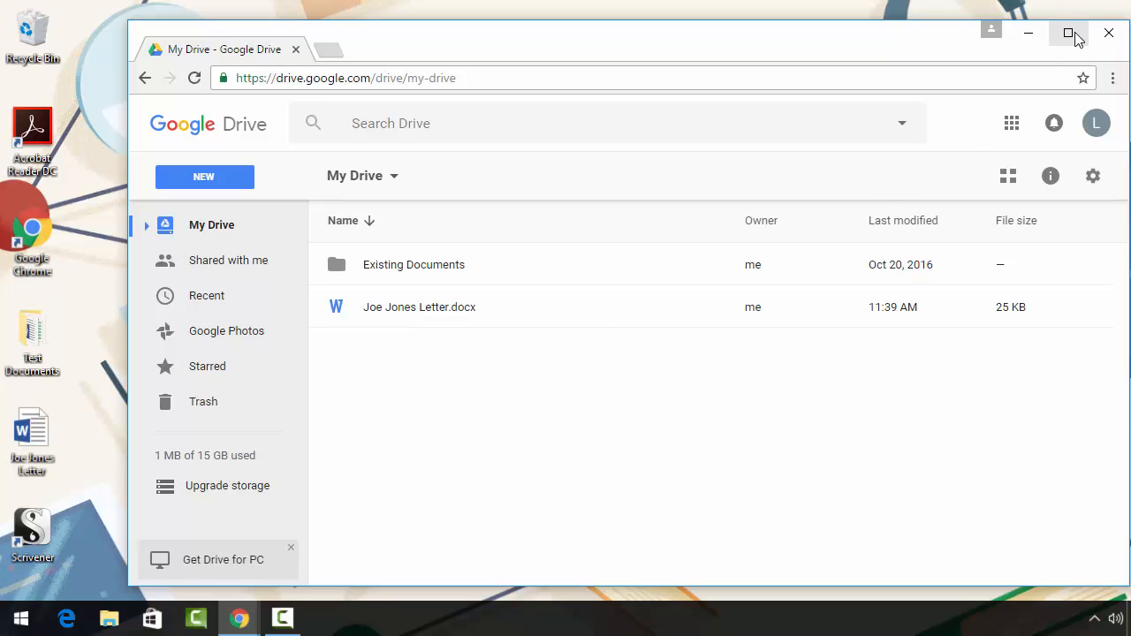
Maximize the browser window and bring up Drive's NEW menu
{"action": "left_click", "coordinate": [1068, 34]}
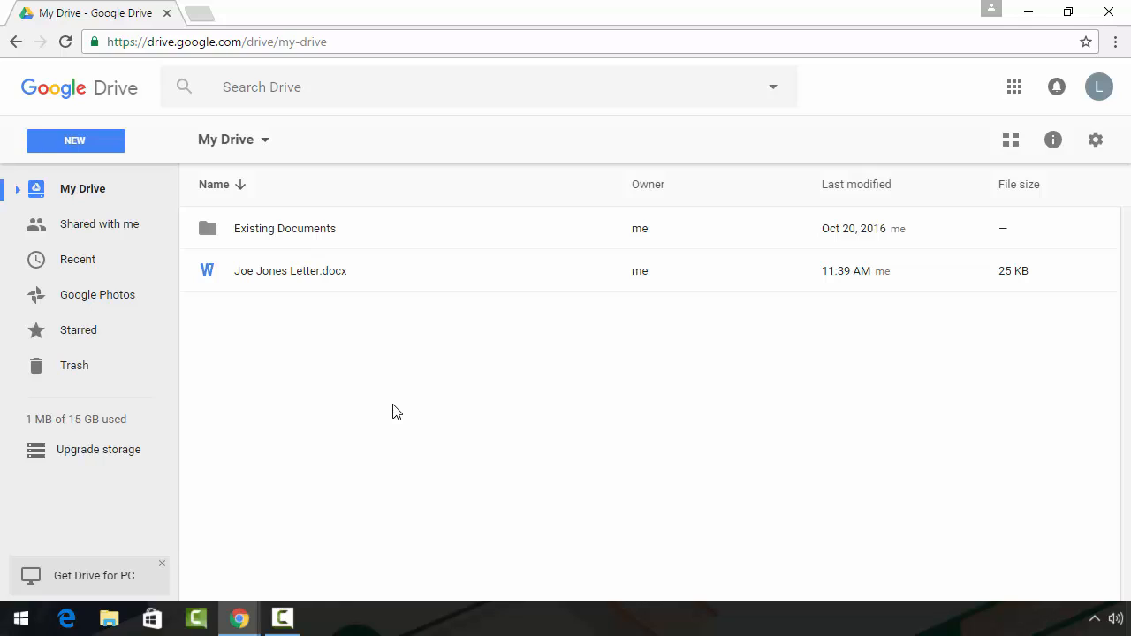
{"action": "mouse_move", "coordinate": [75, 141]}
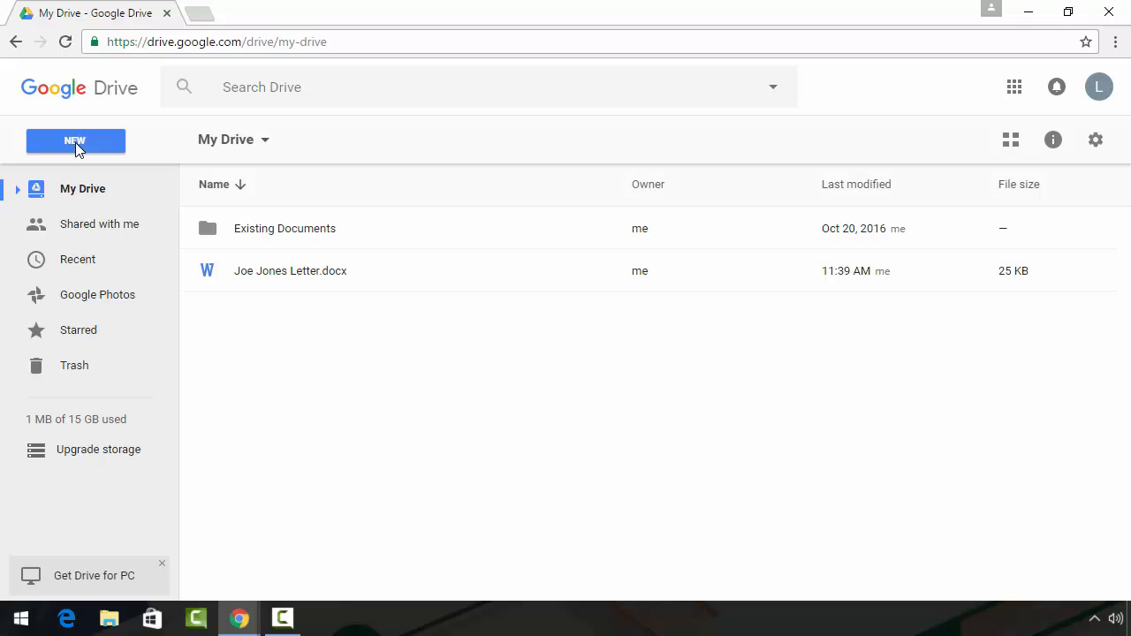
{"action": "left_click", "coordinate": [75, 141]}
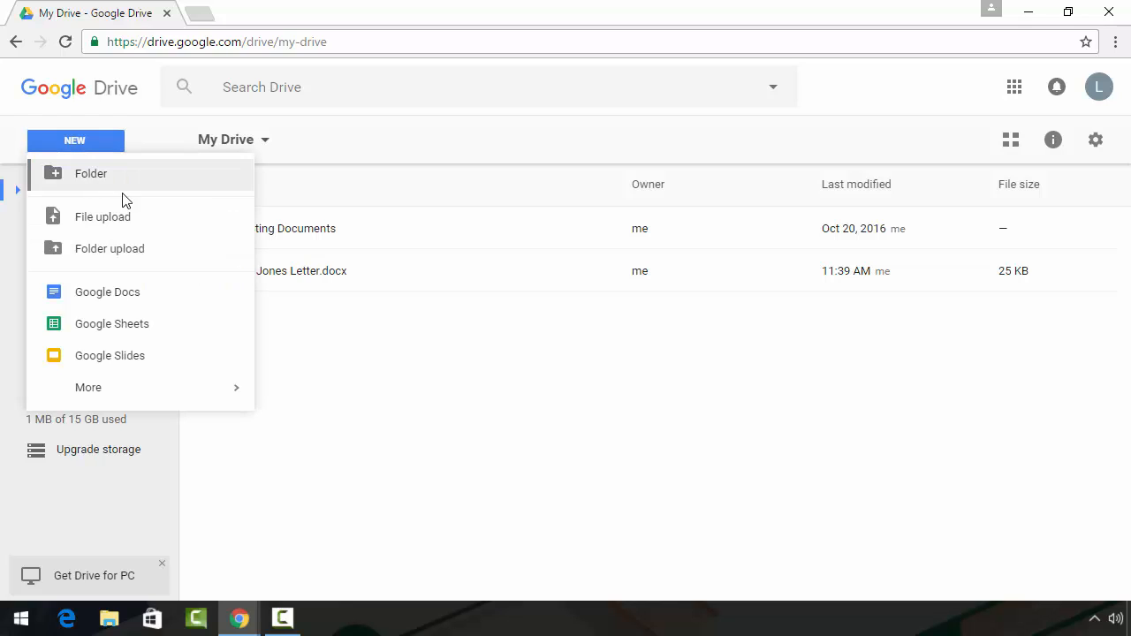
{"action": "mouse_move", "coordinate": [103, 216]}
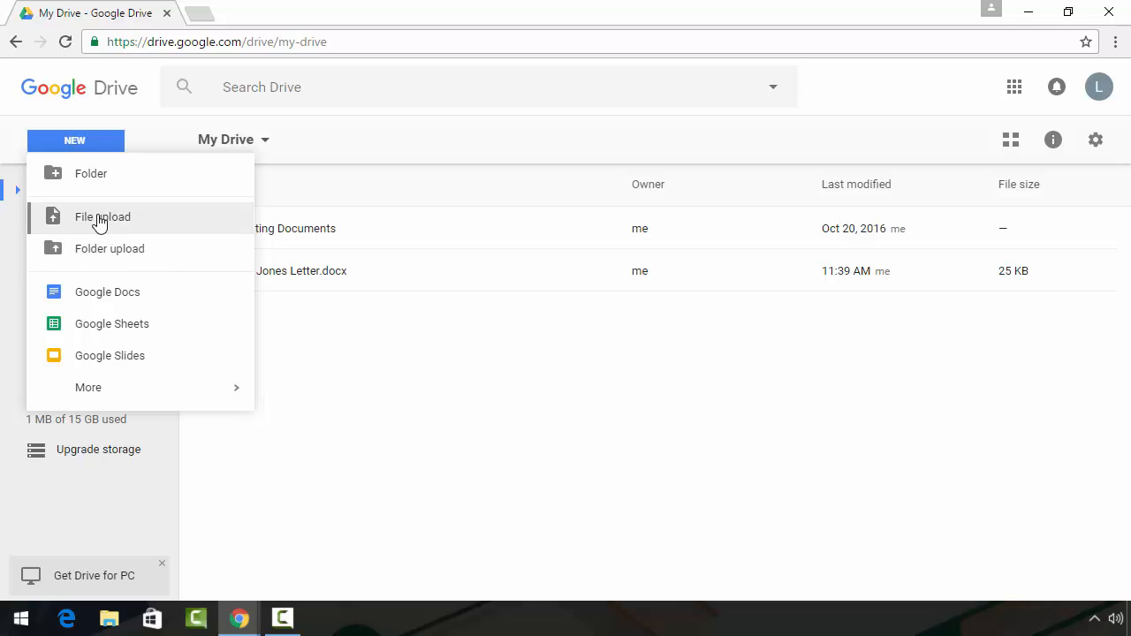
Upload Schedule-Spreadsheet.xlsx to My Drive via File upload
{"action": "left_click", "coordinate": [103, 217]}
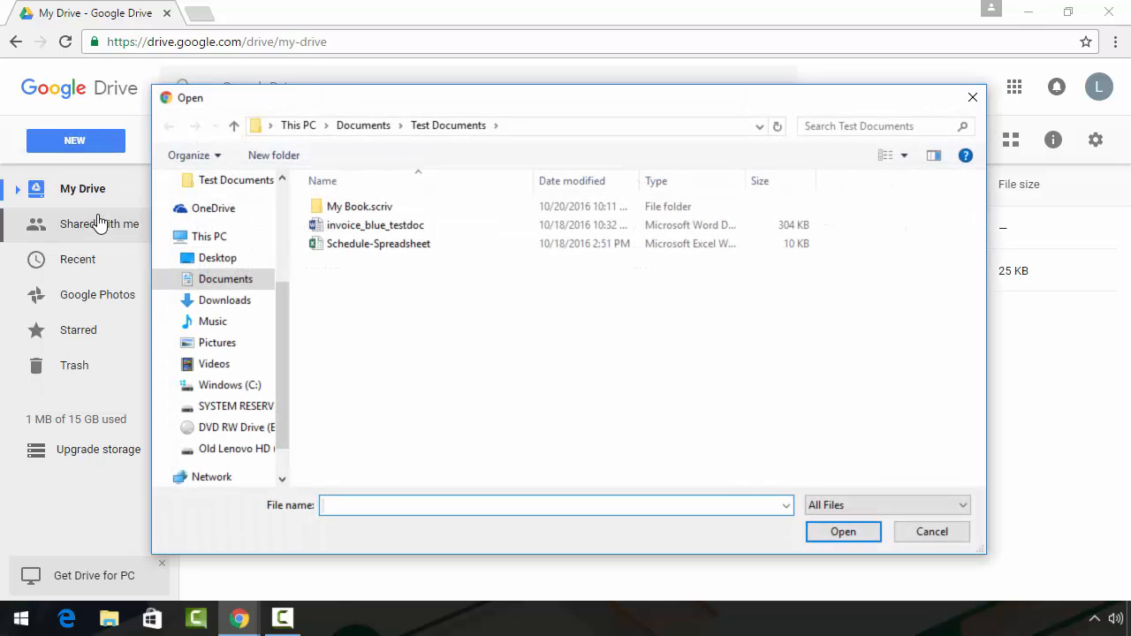
{"action": "mouse_move", "coordinate": [384, 277]}
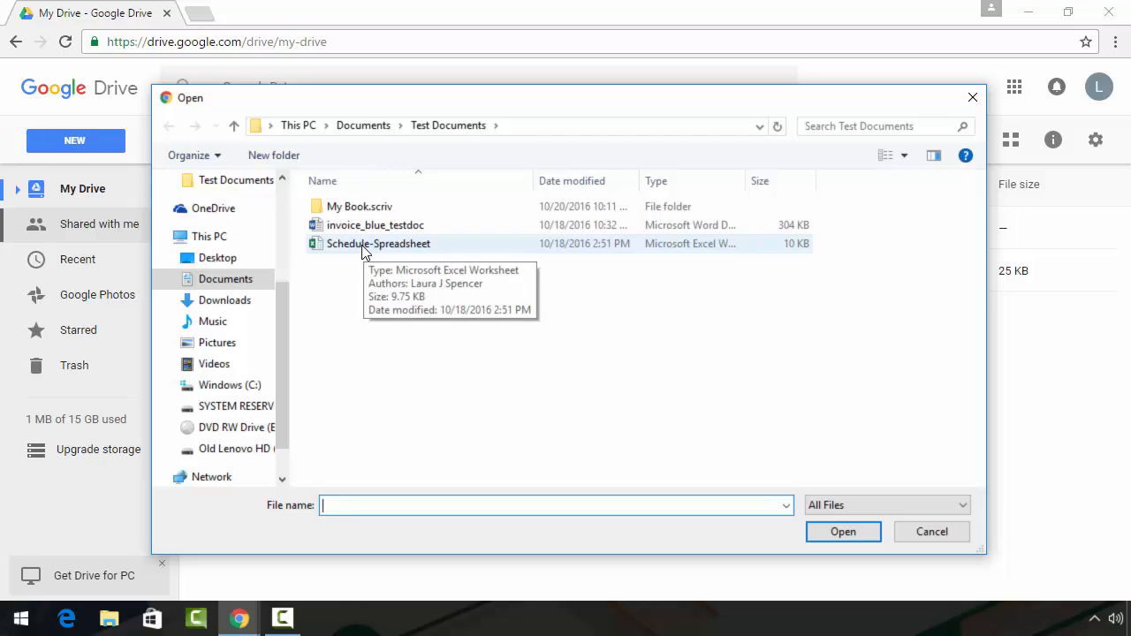
{"action": "left_click", "coordinate": [378, 244]}
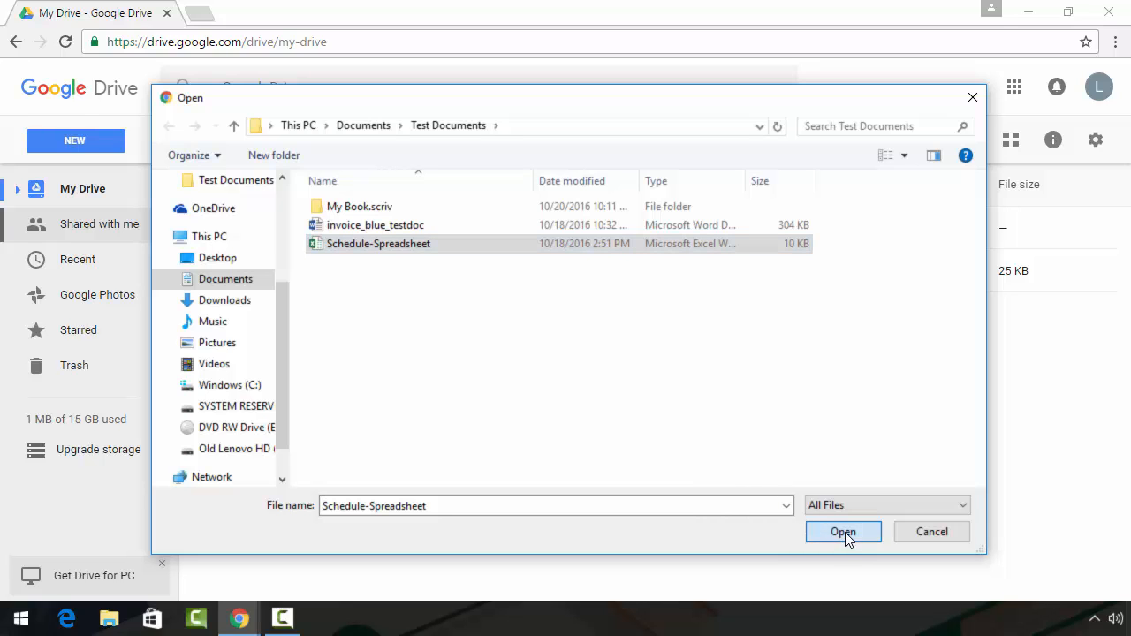
{"action": "left_click", "coordinate": [843, 531]}
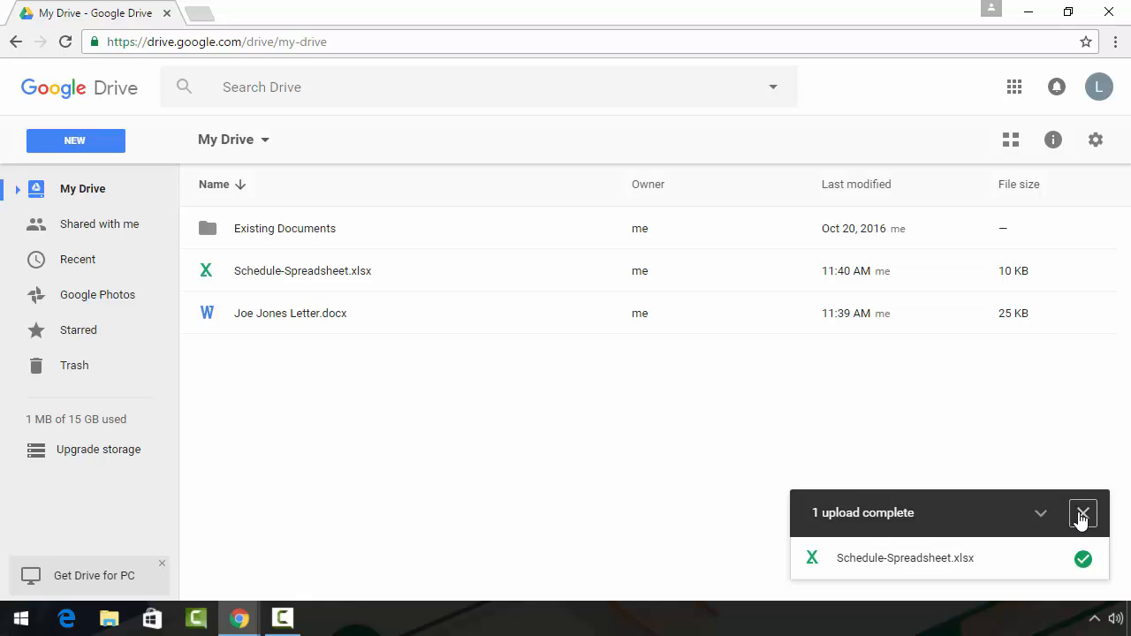
Close the upload-complete panel to reveal Existing Documents, the spreadsheet and letter
{"action": "left_click", "coordinate": [1082, 514]}
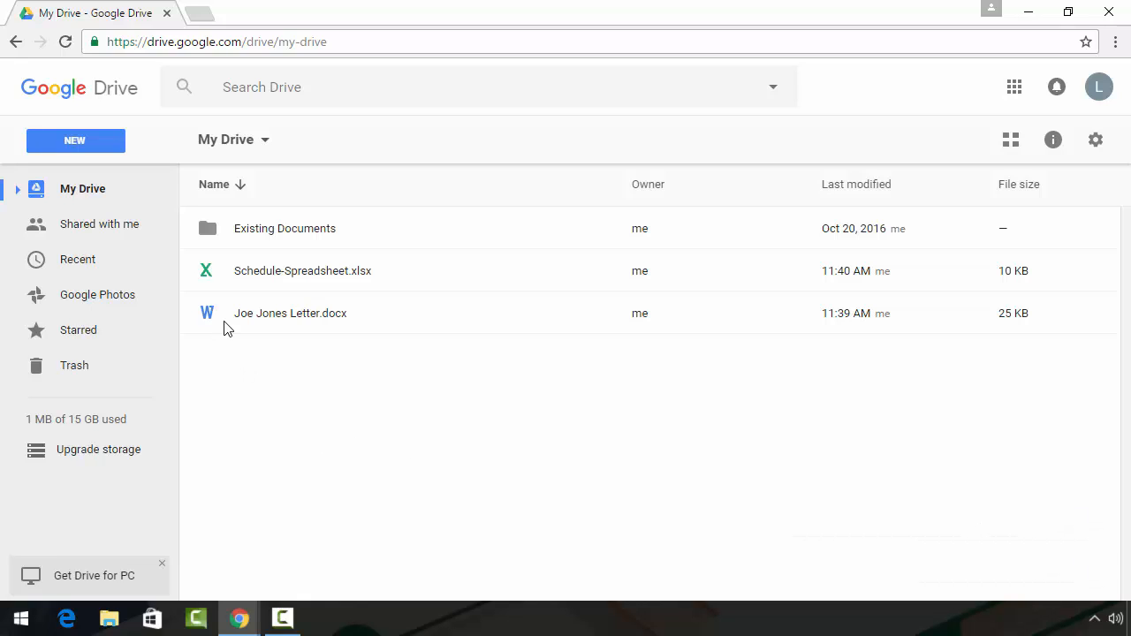
{"action": "mouse_move", "coordinate": [234, 329]}
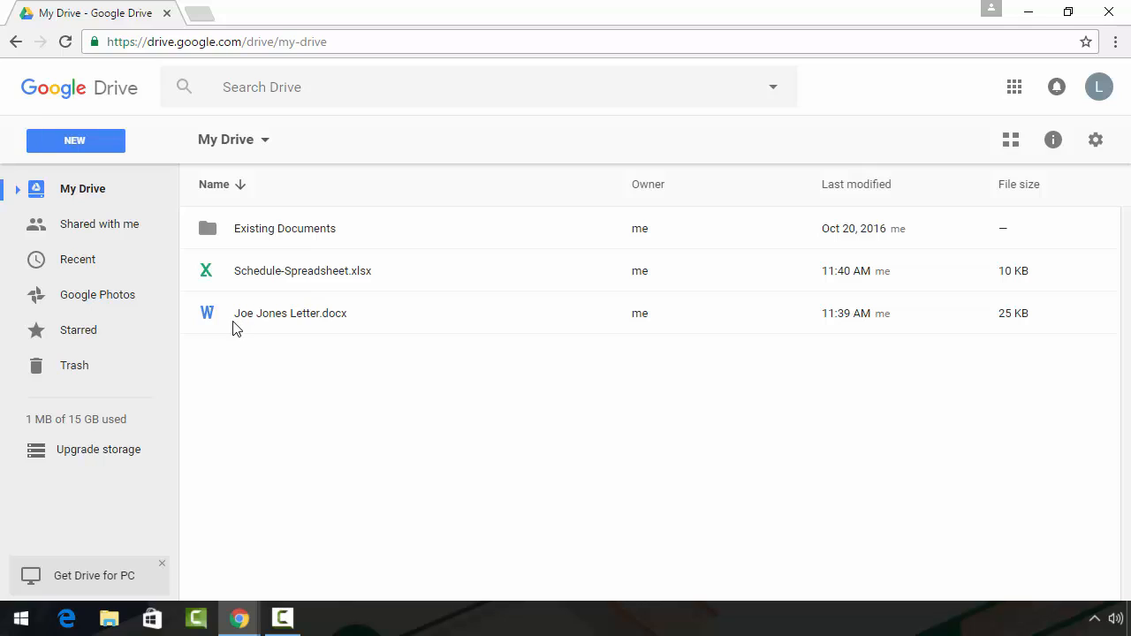
{"action": "mouse_move", "coordinate": [255, 281]}
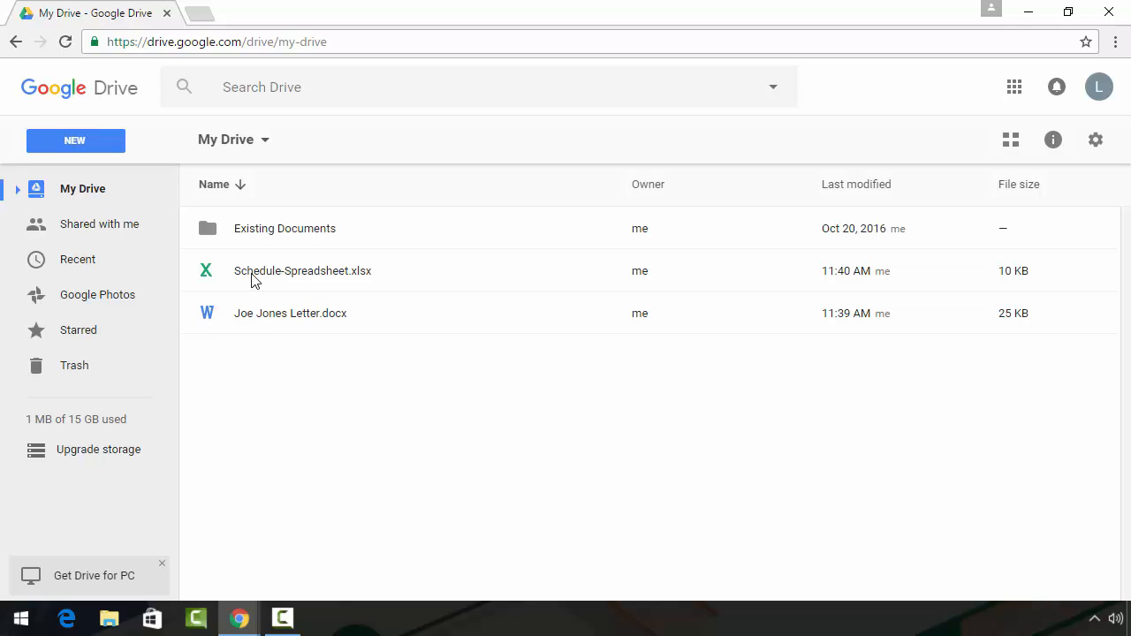
{"action": "mouse_move", "coordinate": [292, 342]}
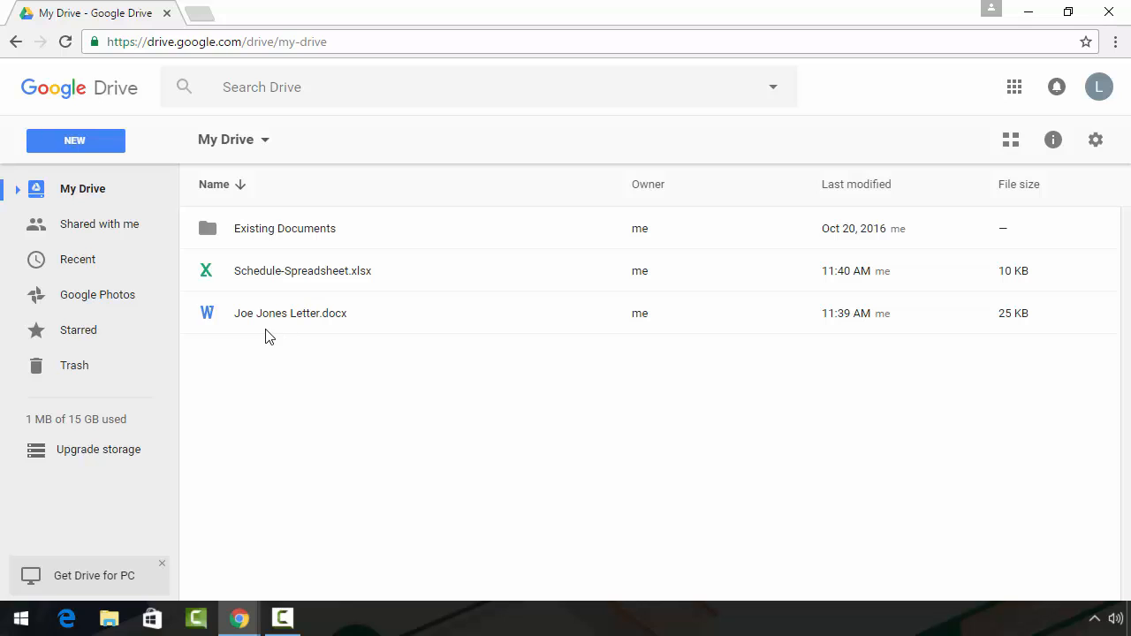
{"action": "mouse_move", "coordinate": [267, 323]}
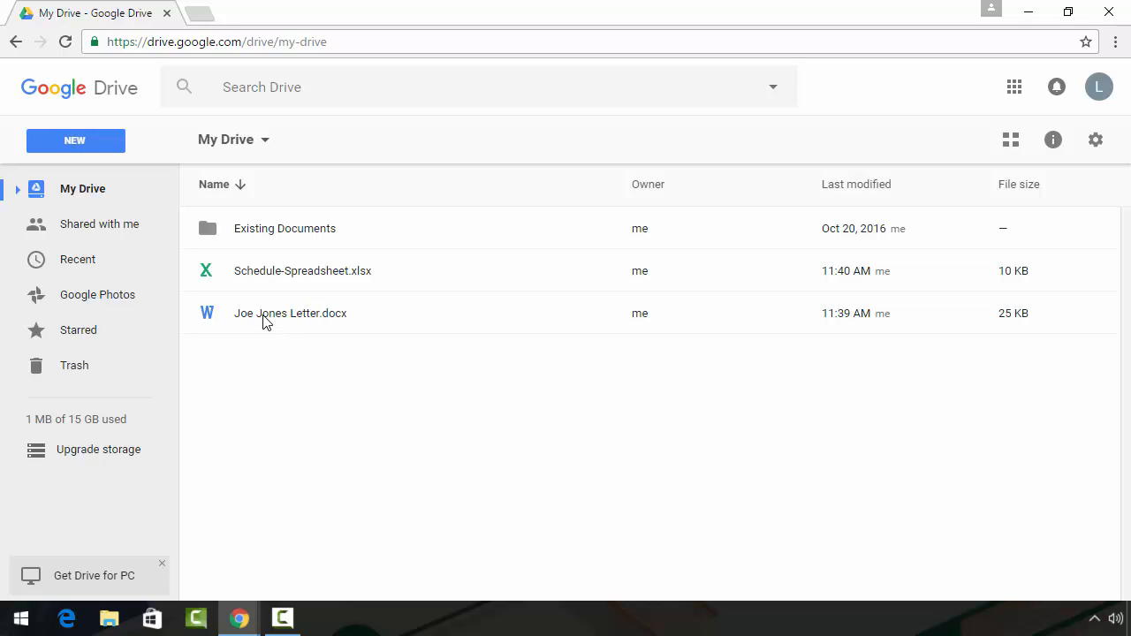
{"action": "double_click", "coordinate": [290, 313]}
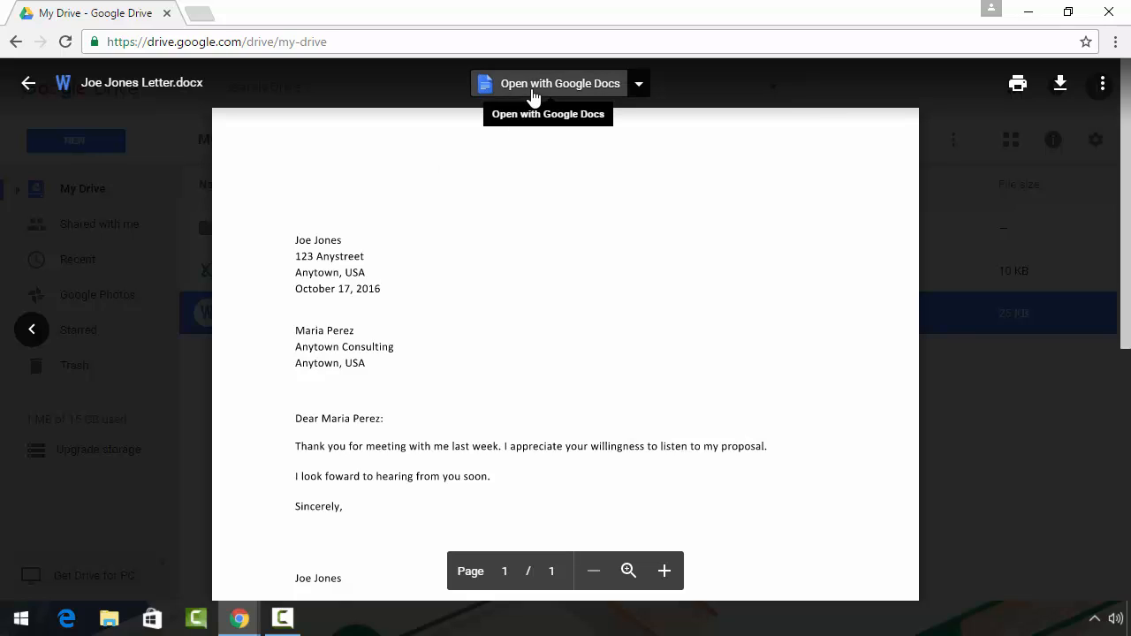
{"action": "mouse_move", "coordinate": [540, 91]}
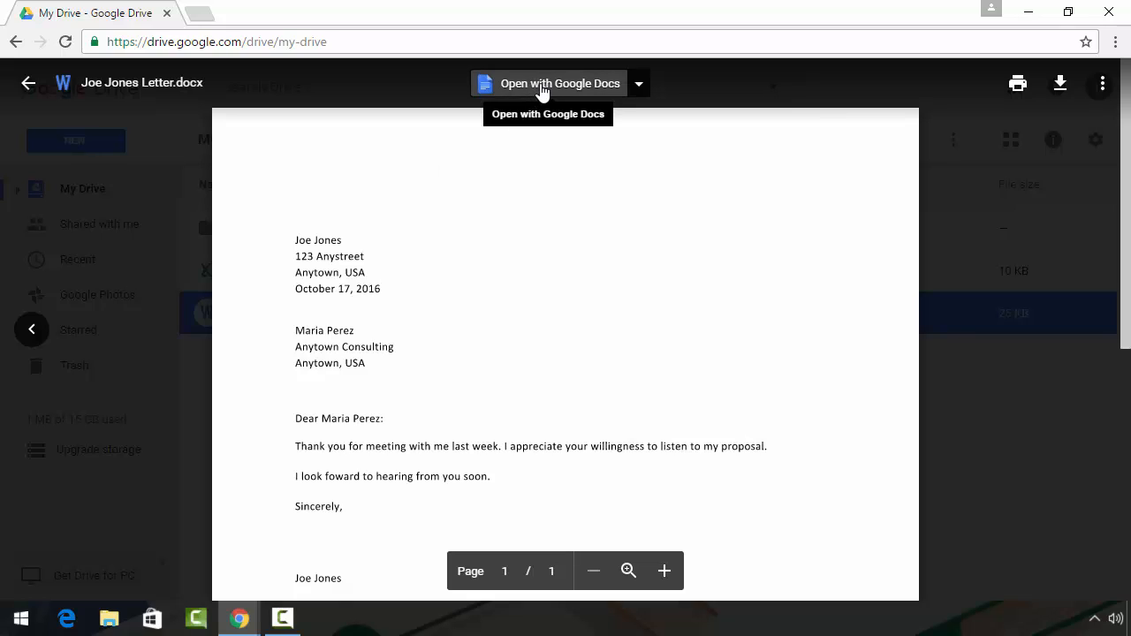
{"action": "mouse_move", "coordinate": [638, 83]}
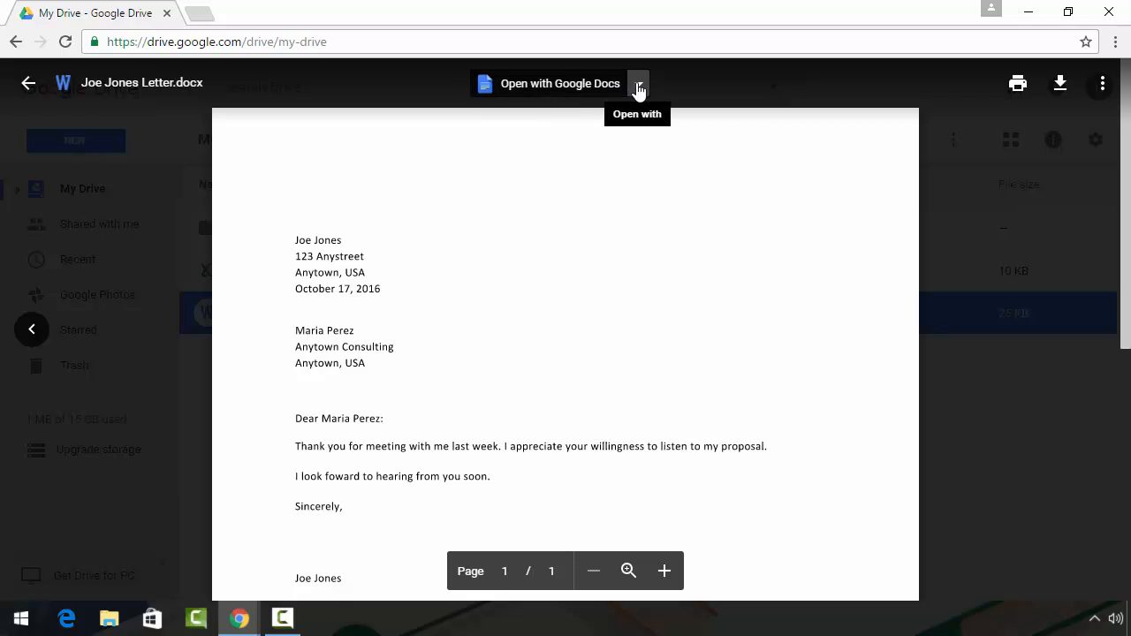
{"action": "left_click", "coordinate": [638, 83]}
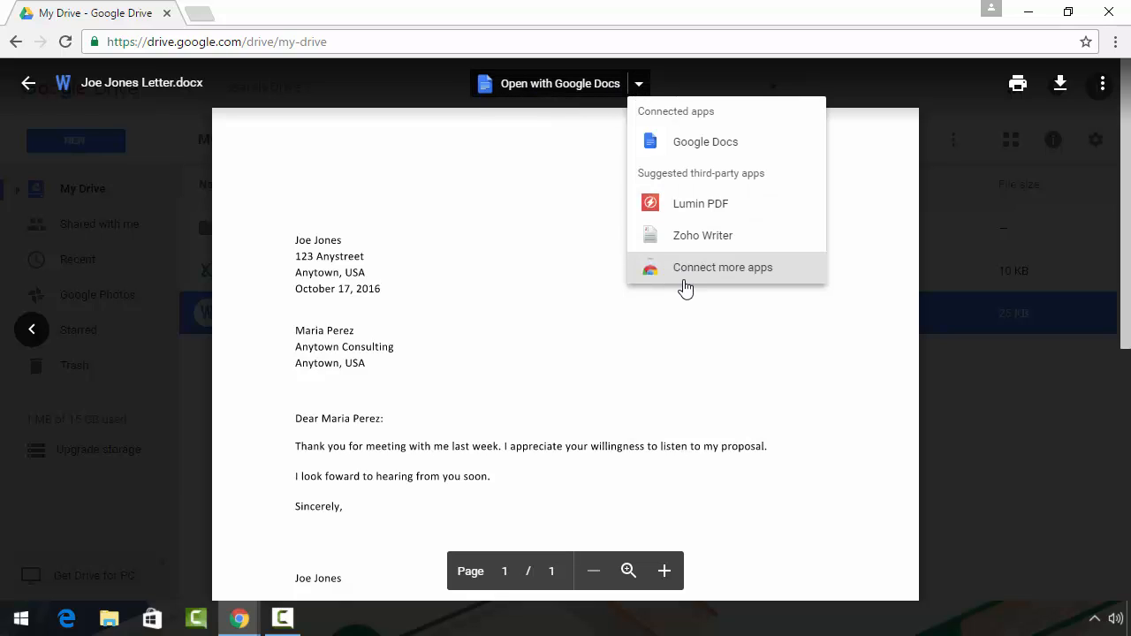
{"action": "mouse_move", "coordinate": [699, 204]}
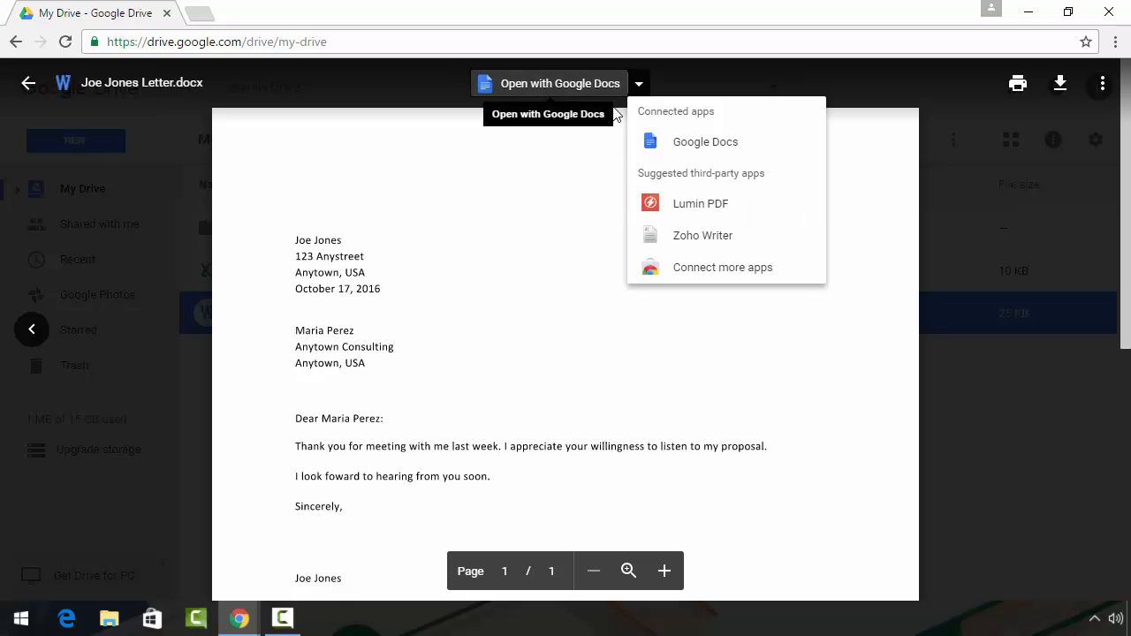
{"action": "left_click", "coordinate": [705, 141]}
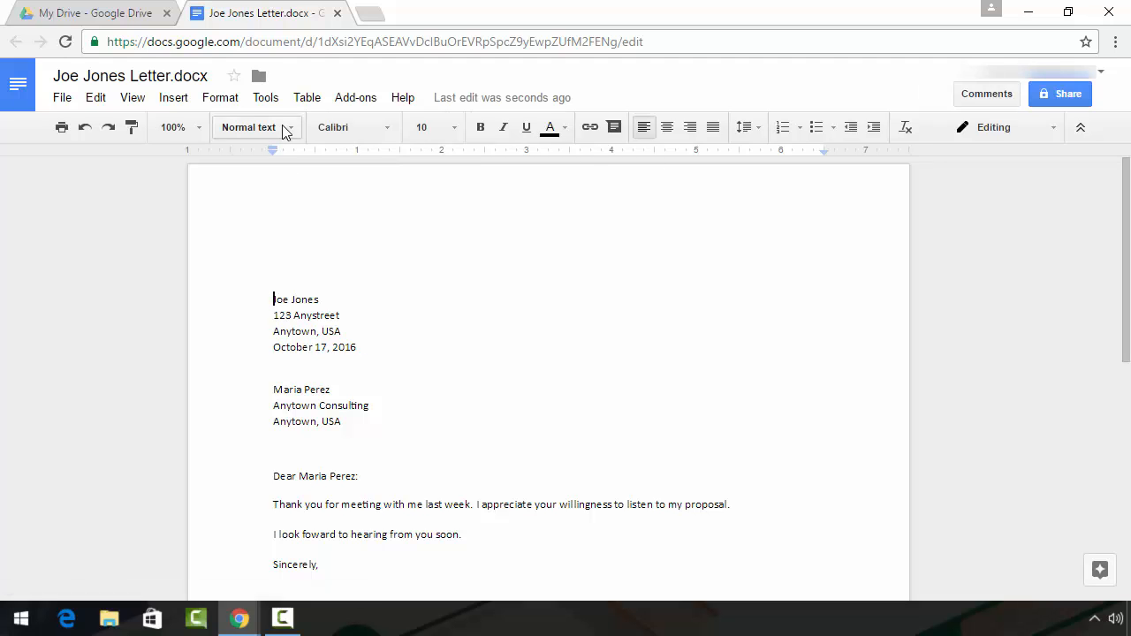
{"action": "left_click", "coordinate": [337, 12]}
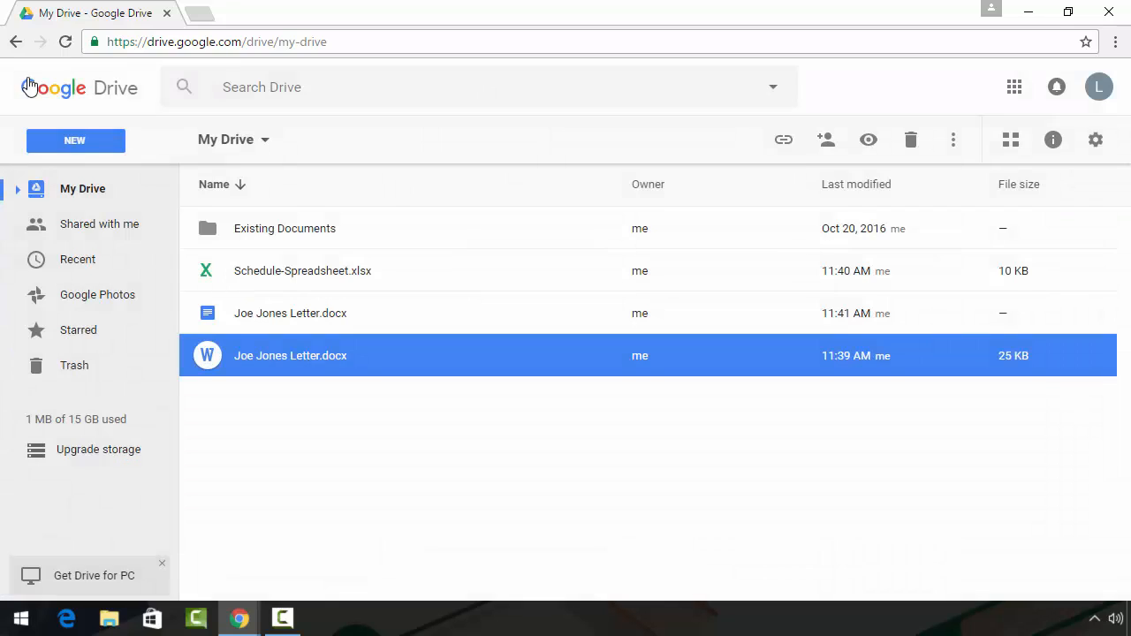
{"action": "left_click", "coordinate": [212, 380]}
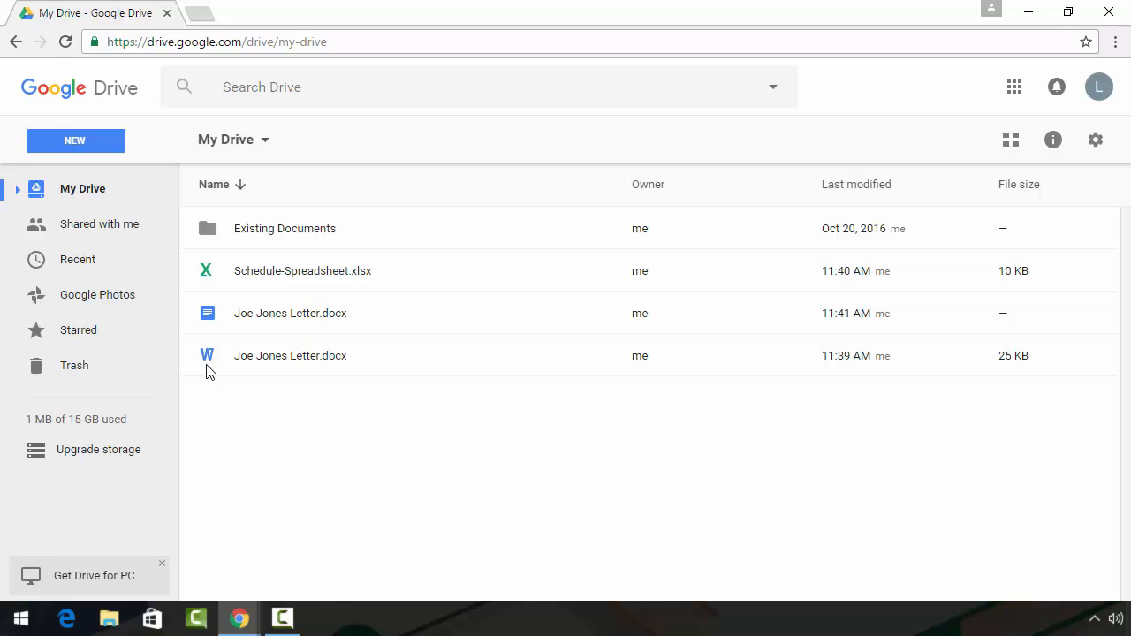
{"action": "mouse_move", "coordinate": [221, 329]}
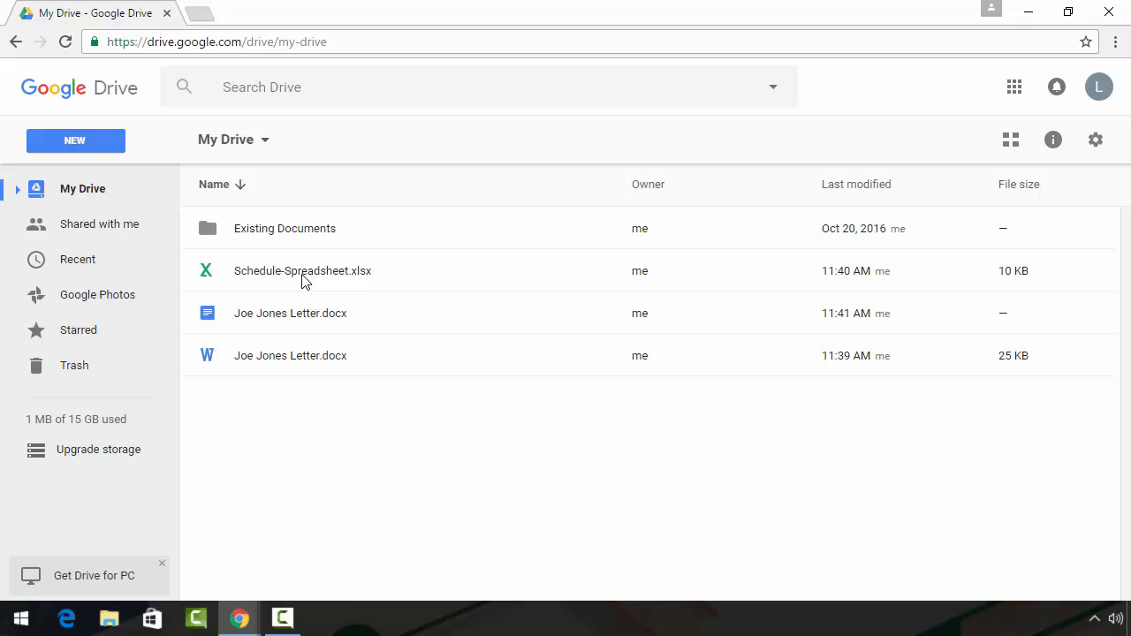
Open Schedule-Spreadsheet.xlsx with Google Sheets, then close the new Sheets tab
{"action": "left_click", "coordinate": [303, 270]}
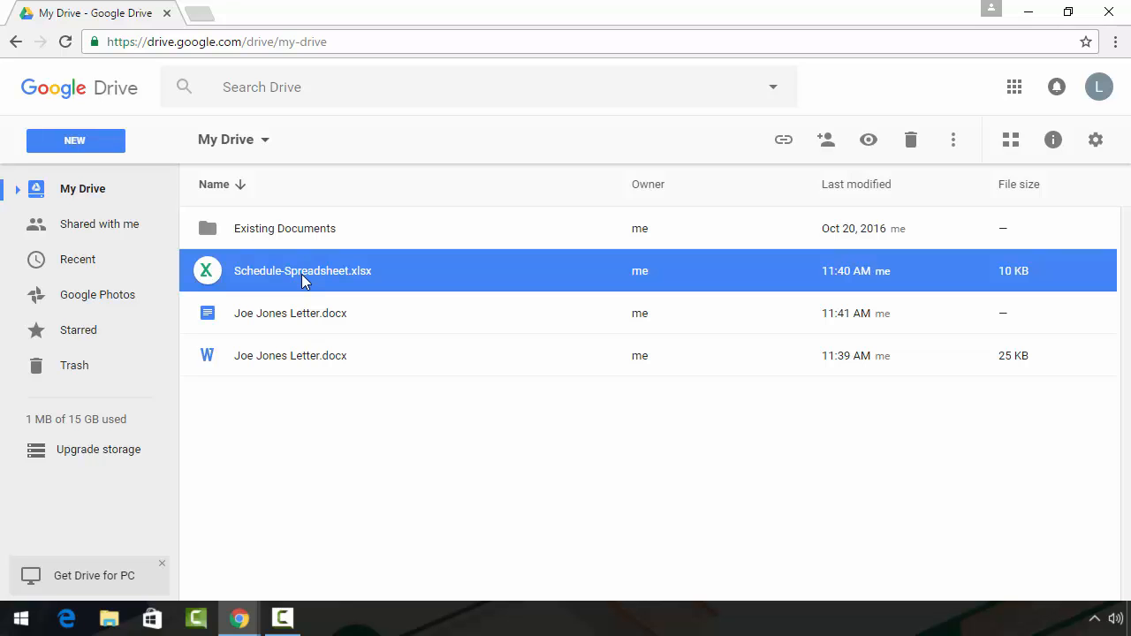
{"action": "double_click", "coordinate": [302, 270]}
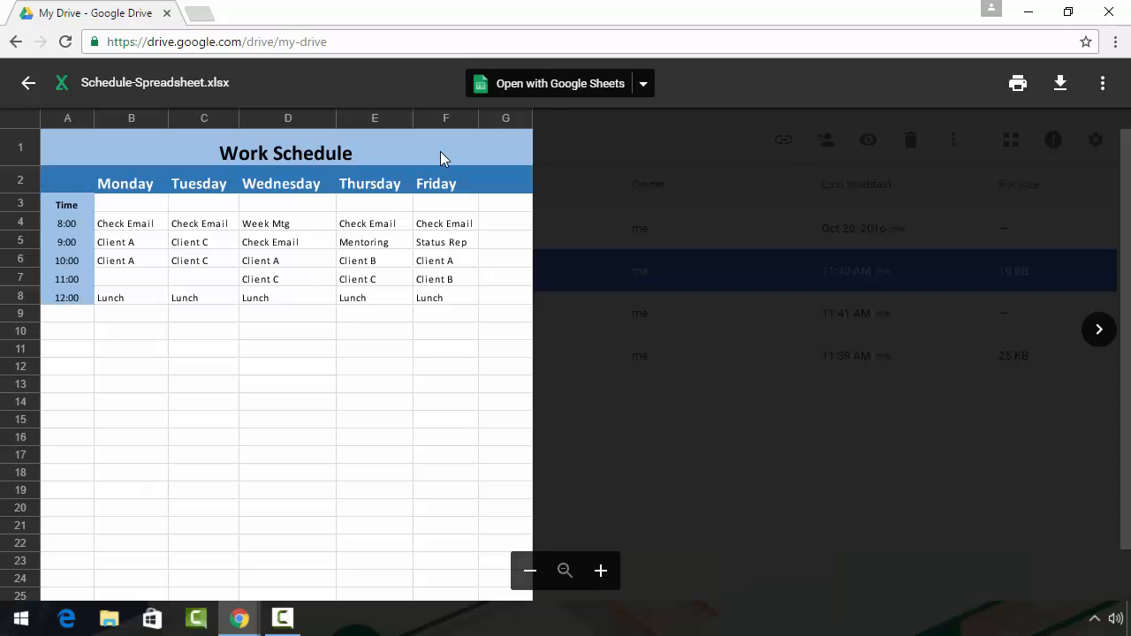
{"action": "left_click", "coordinate": [560, 83]}
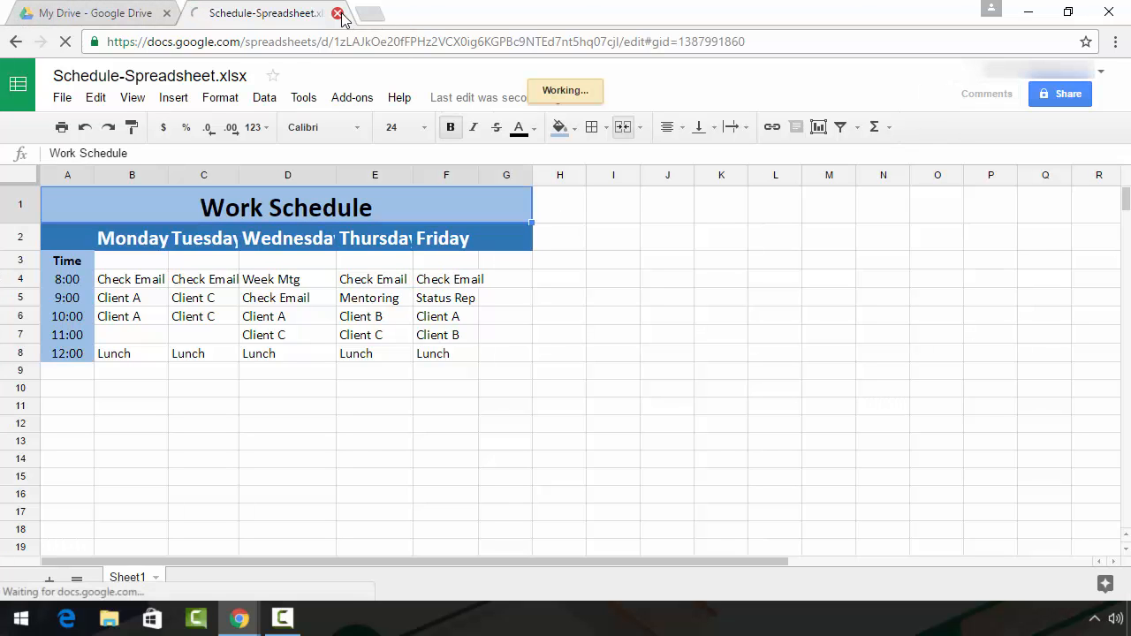
{"action": "left_click", "coordinate": [337, 14]}
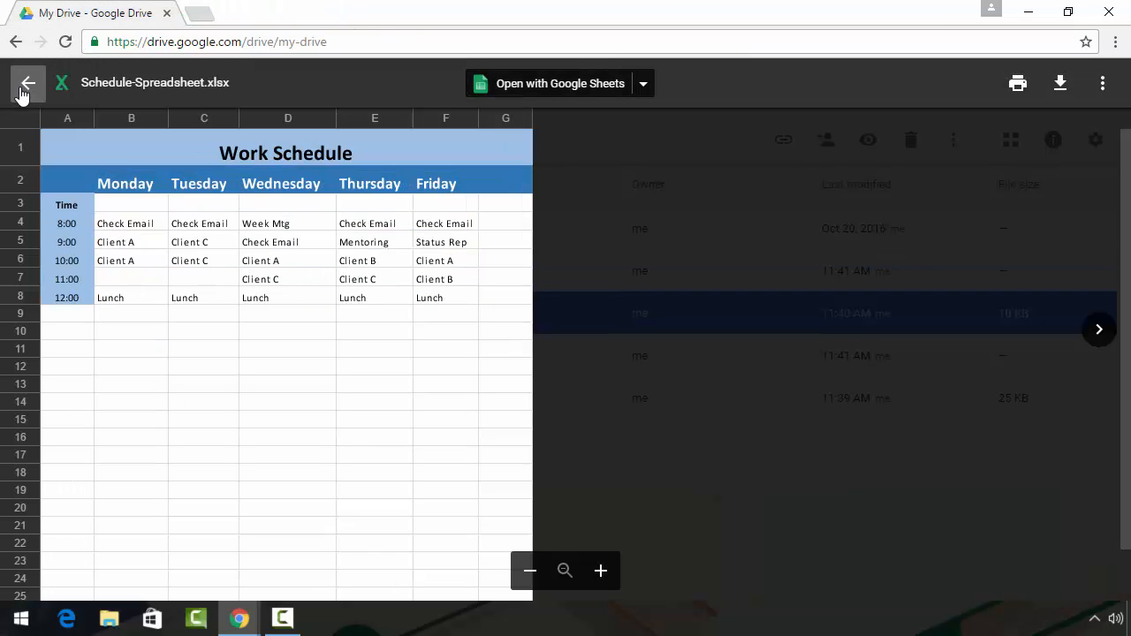
Exit the schedule preview back to the My Drive file list
{"action": "left_click", "coordinate": [29, 83]}
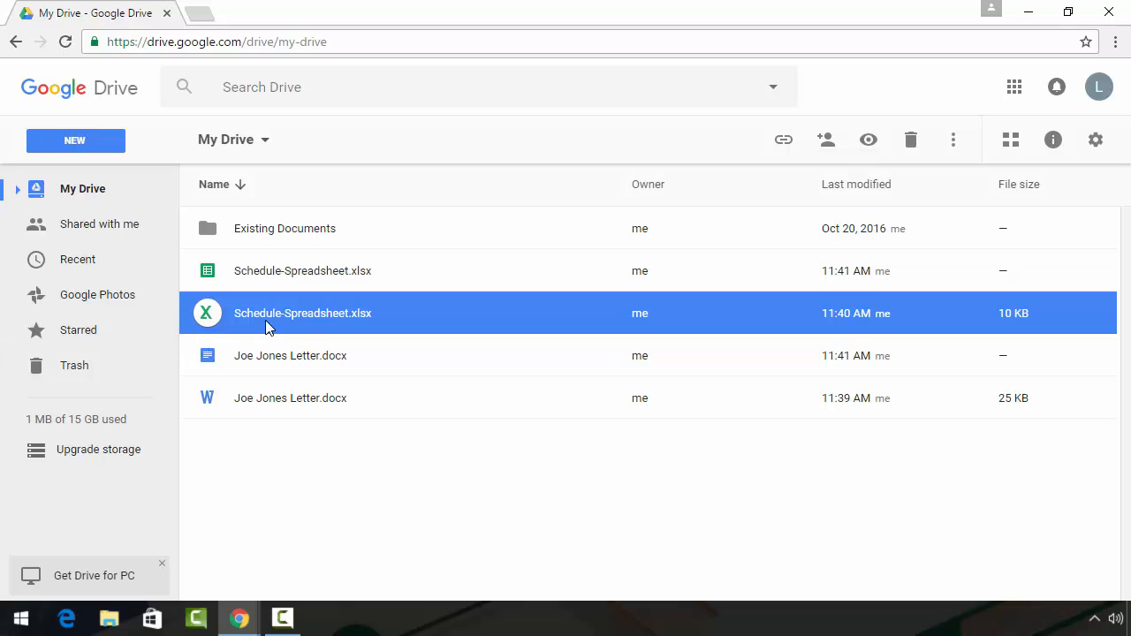
{"action": "mouse_move", "coordinate": [237, 336]}
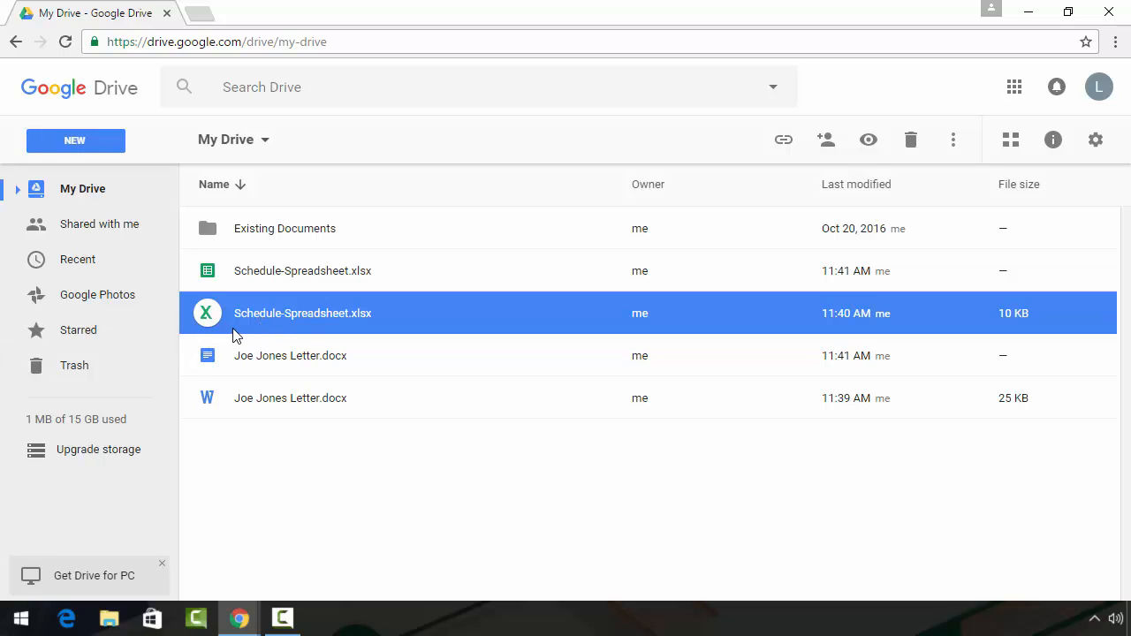
{"action": "mouse_move", "coordinate": [245, 298]}
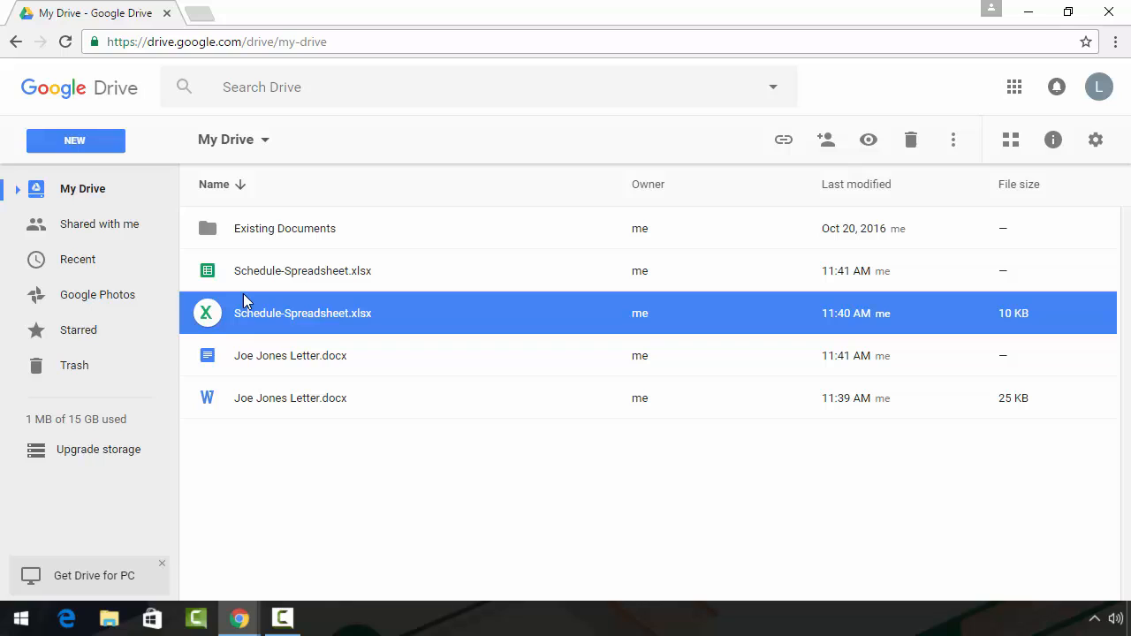
{"action": "mouse_move", "coordinate": [257, 285]}
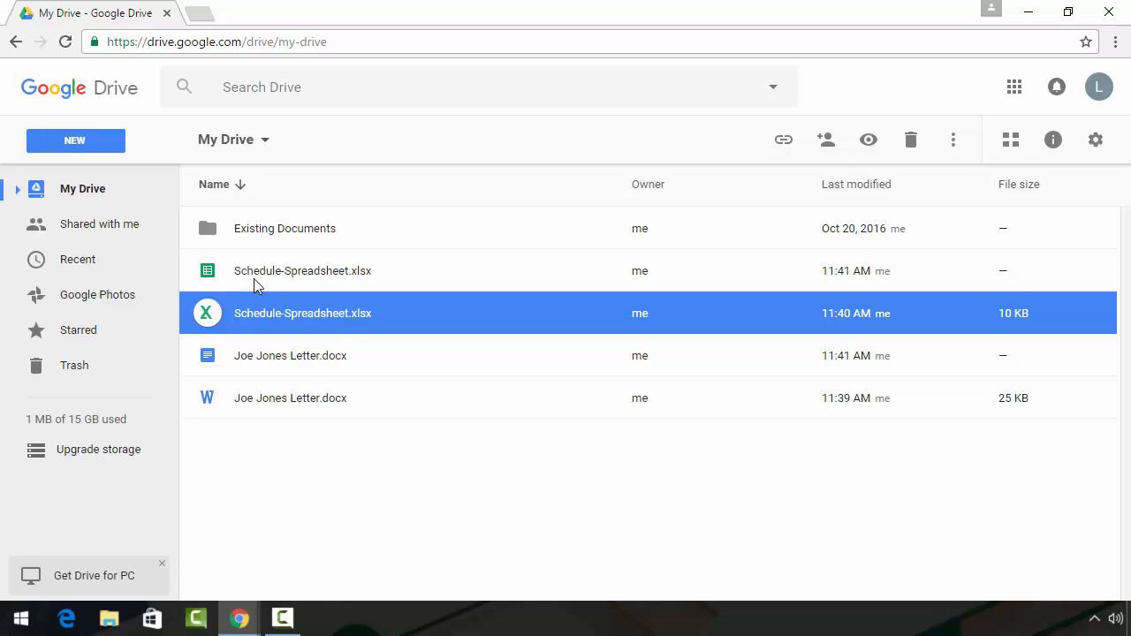
{"action": "mouse_move", "coordinate": [277, 299]}
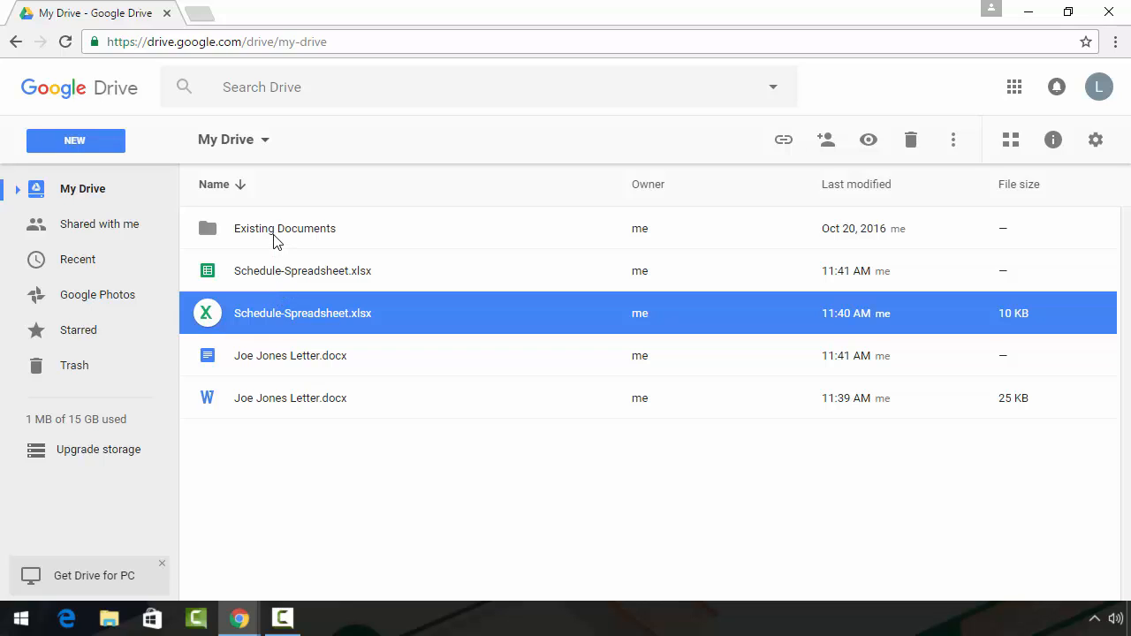
Enter the Existing Documents folder and open My Google Doc Document
{"action": "double_click", "coordinate": [285, 228]}
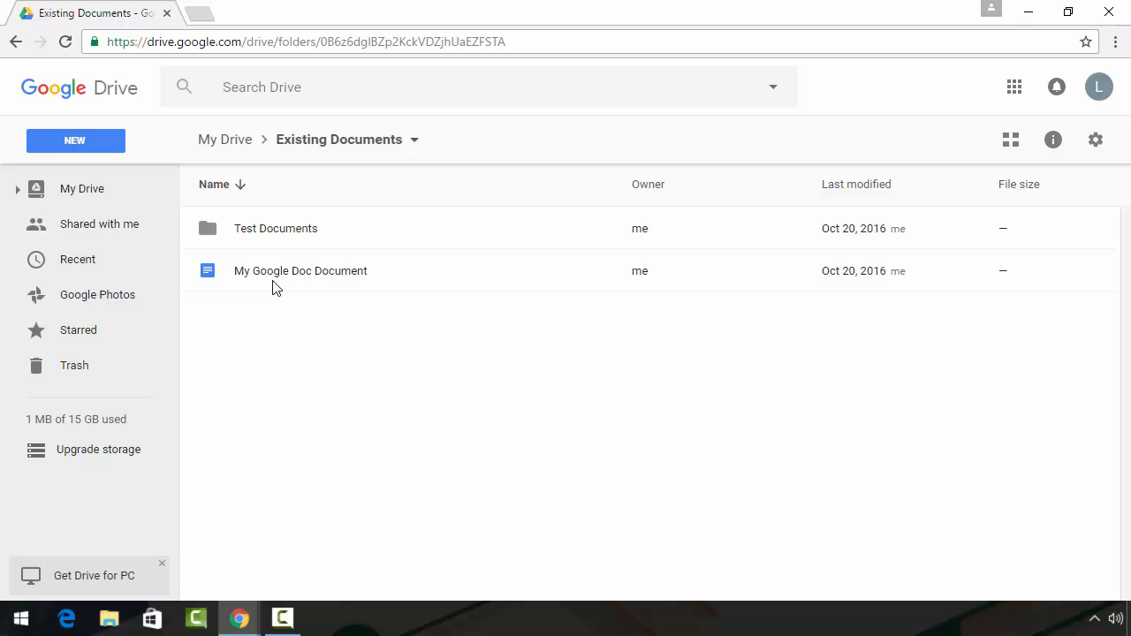
{"action": "mouse_move", "coordinate": [273, 281]}
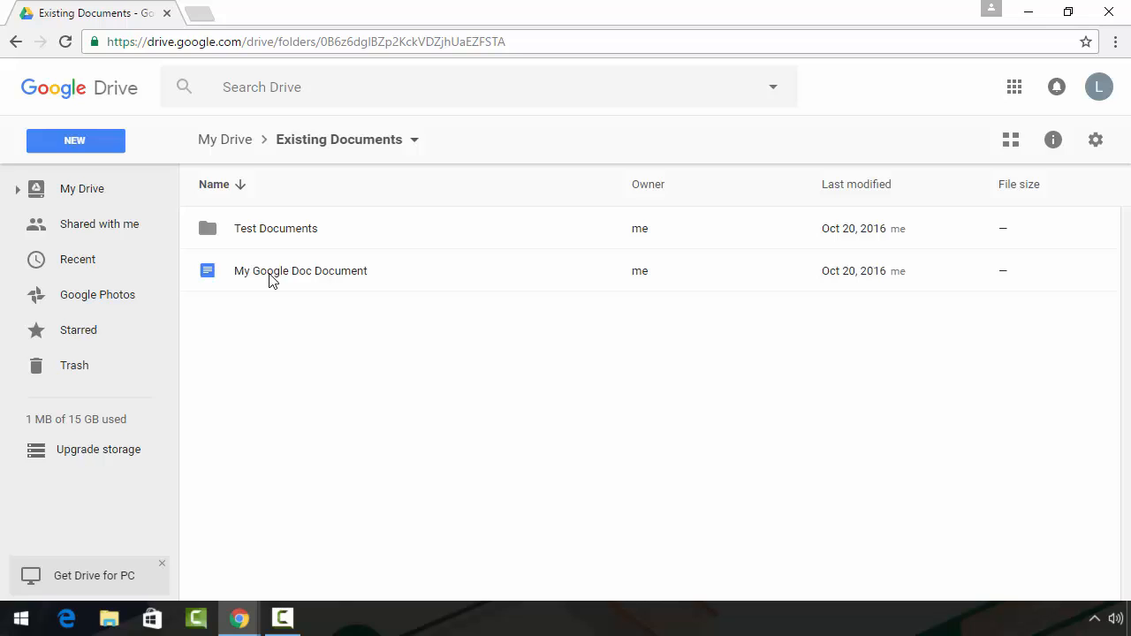
{"action": "double_click", "coordinate": [300, 270]}
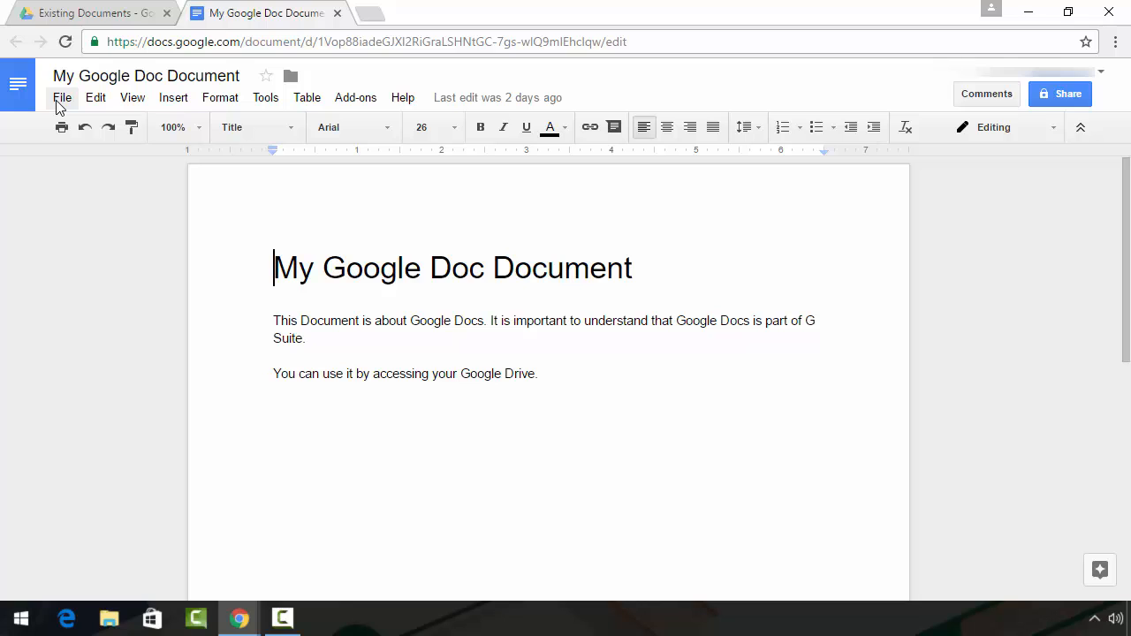
Download My Google Doc Document as Microsoft Word (.docx)
{"action": "left_click", "coordinate": [62, 97]}
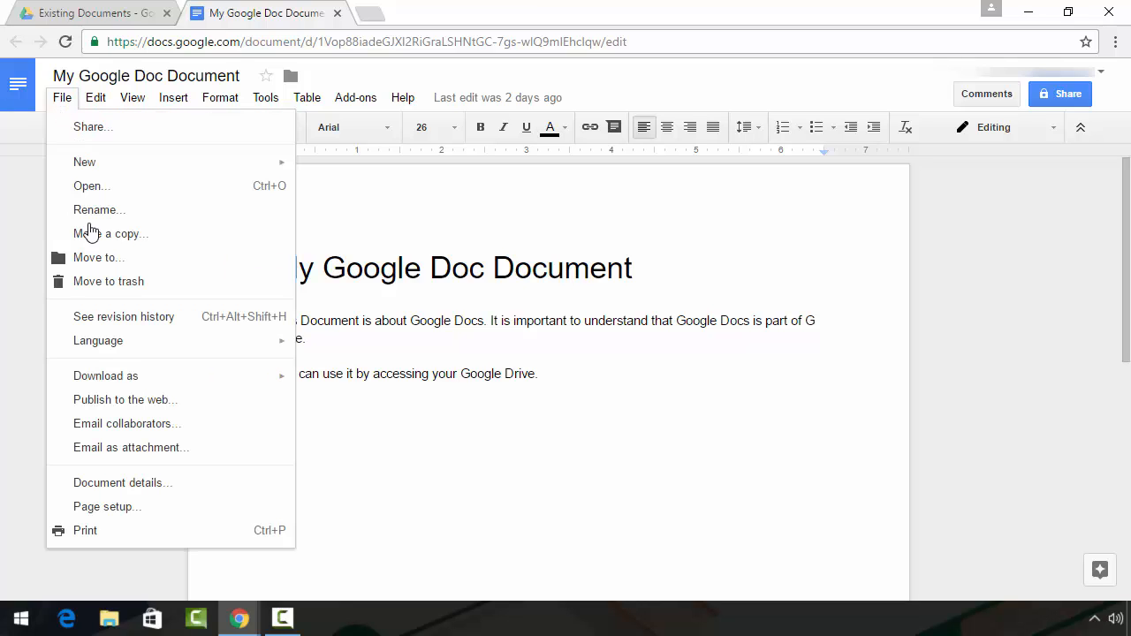
{"action": "left_click", "coordinate": [106, 375]}
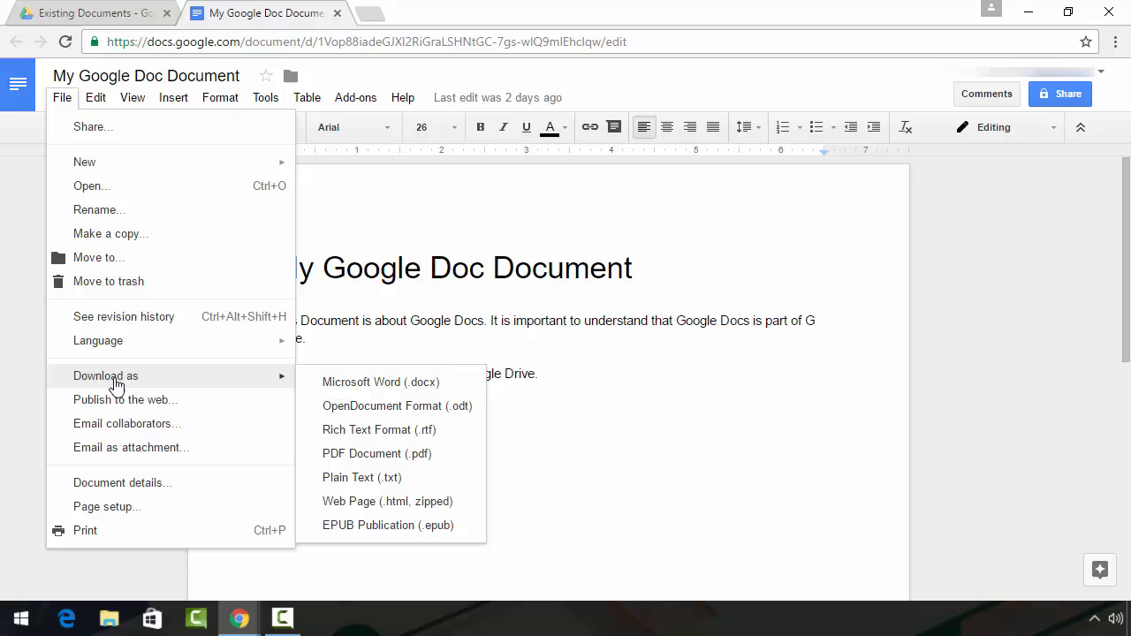
{"action": "mouse_move", "coordinate": [305, 396]}
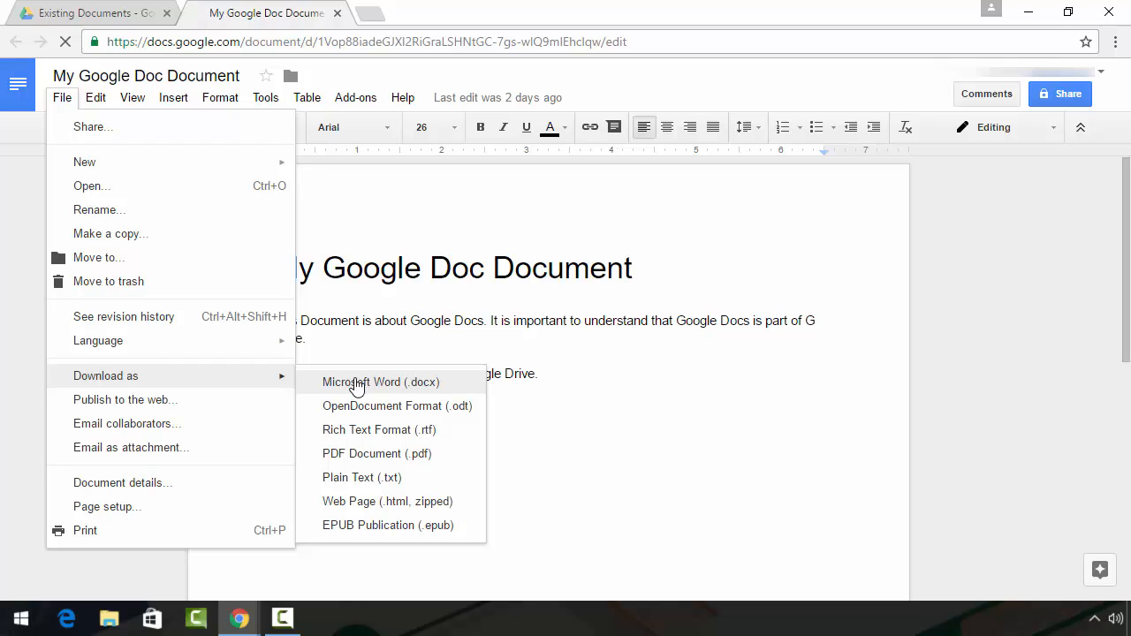
{"action": "left_click", "coordinate": [381, 382]}
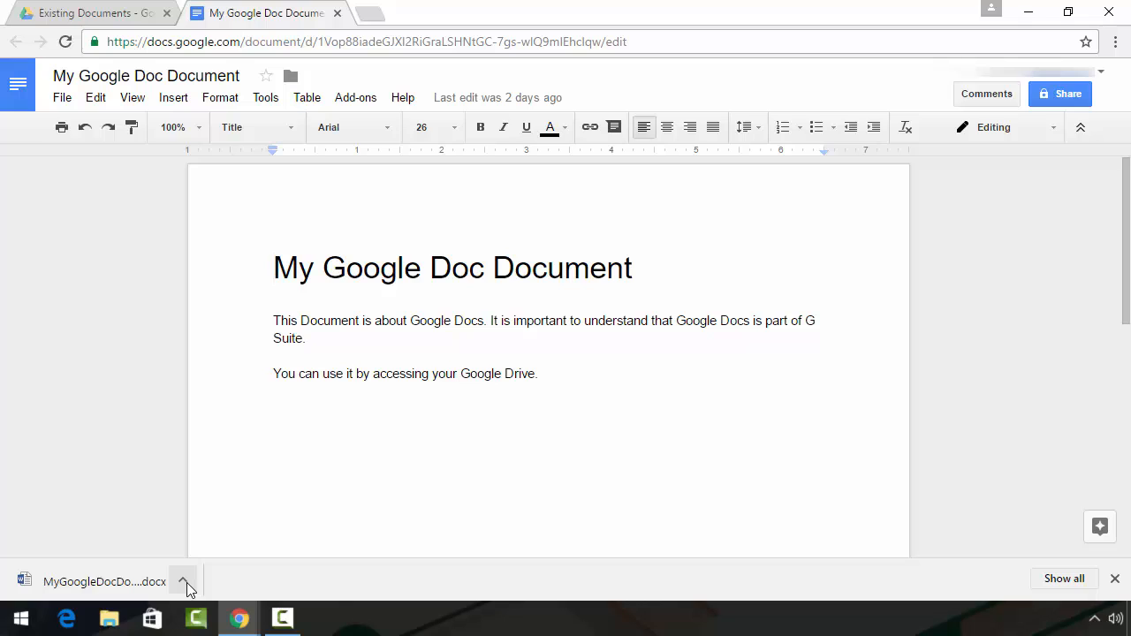
Open the downloaded .docx from Chrome's download bar in Microsoft Word
{"action": "left_click", "coordinate": [183, 582]}
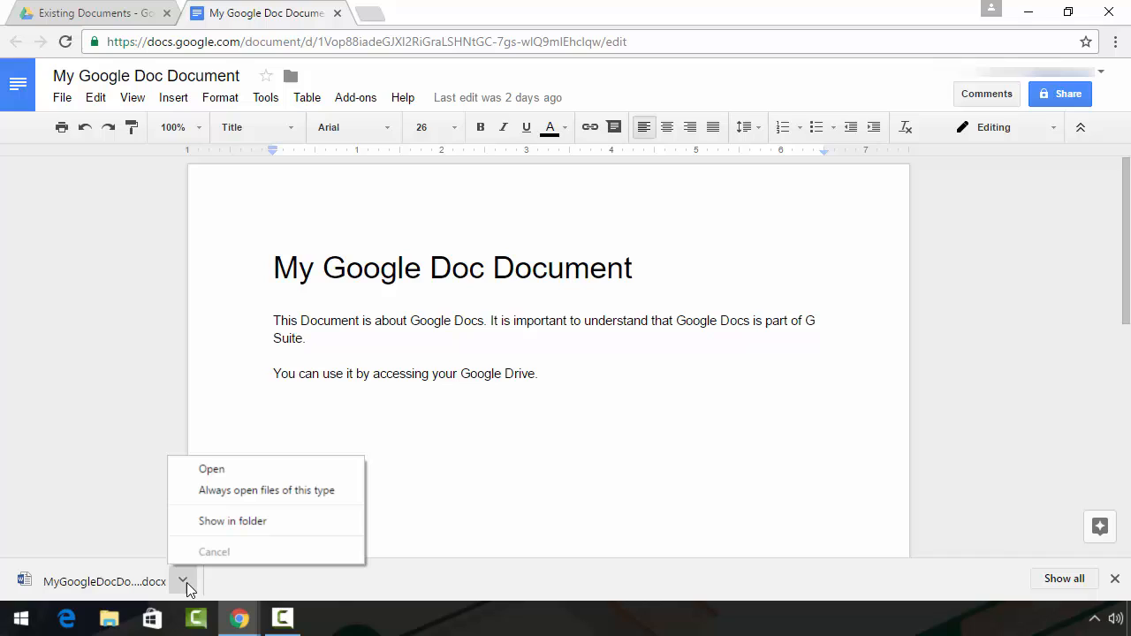
{"action": "mouse_move", "coordinate": [203, 538]}
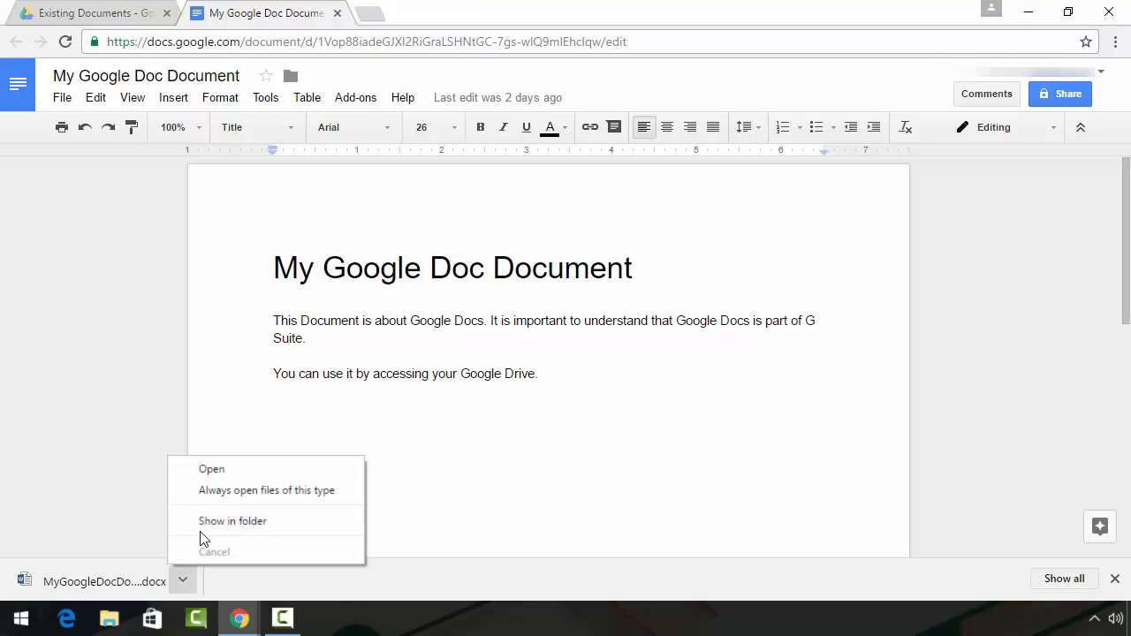
{"action": "mouse_move", "coordinate": [195, 497]}
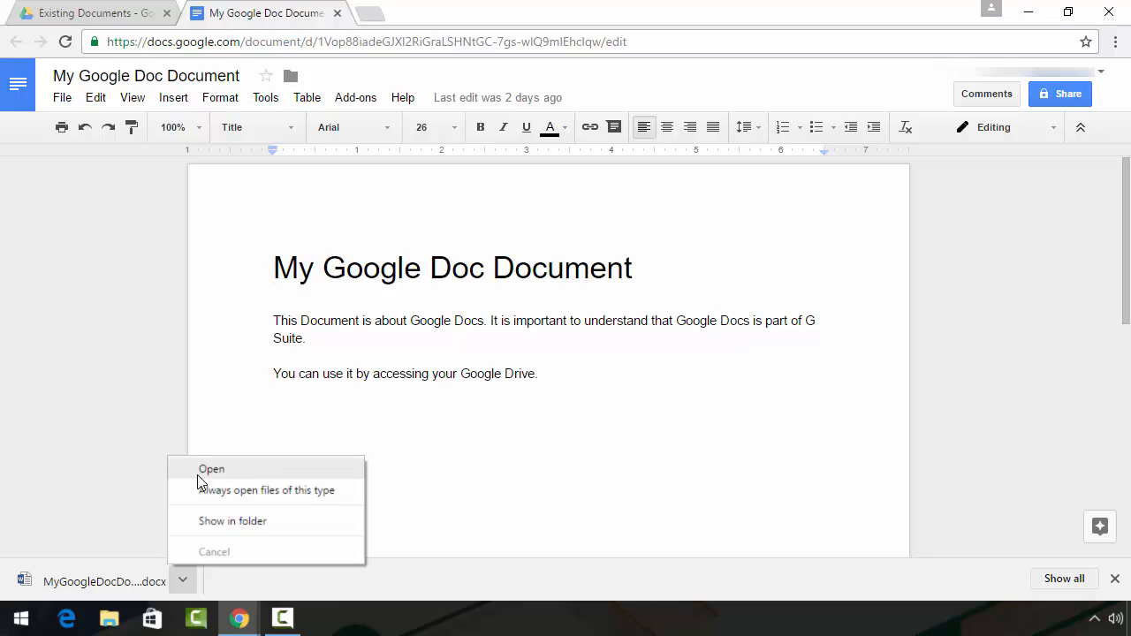
{"action": "left_click", "coordinate": [211, 470]}
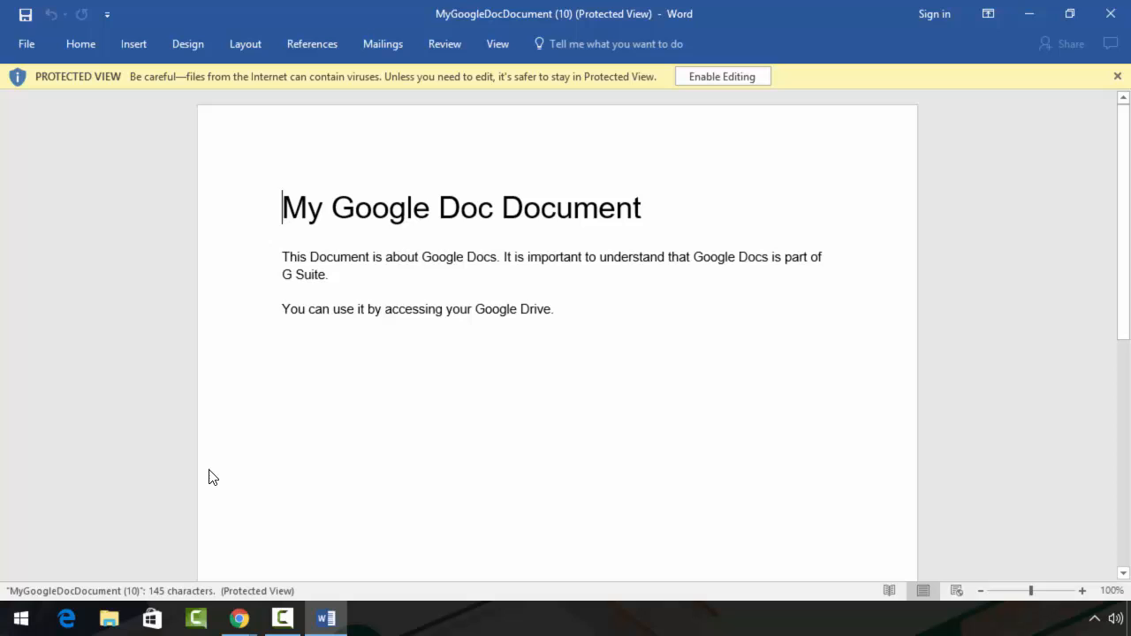
{"action": "mouse_move", "coordinate": [48, 200]}
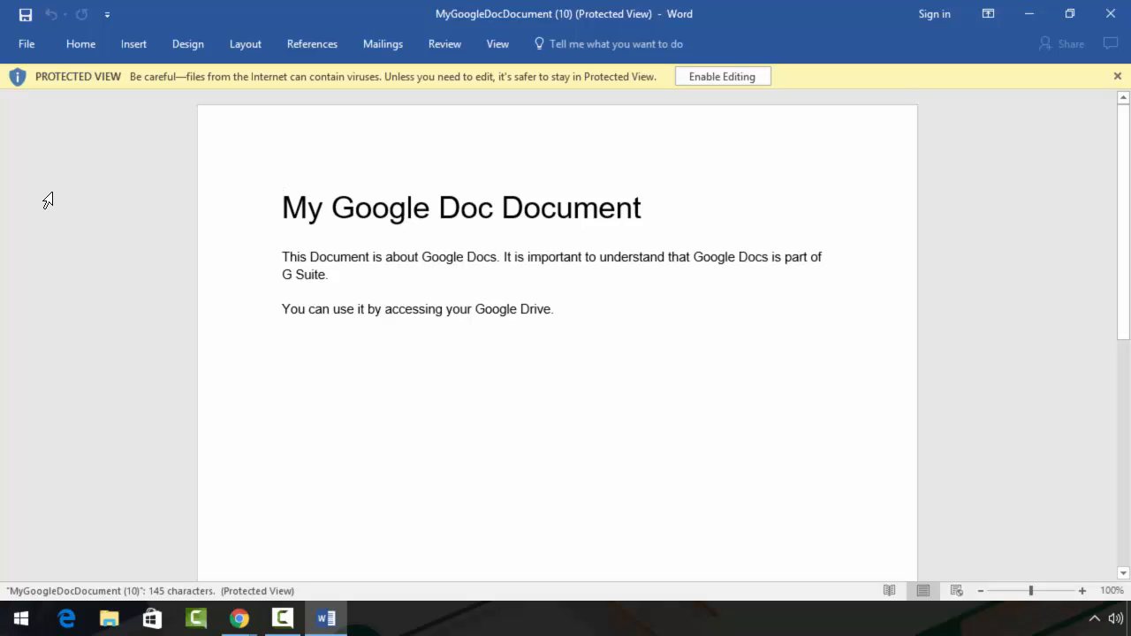
Enable editing on the downloaded Word copy, then close Microsoft Word
{"action": "left_click", "coordinate": [721, 76]}
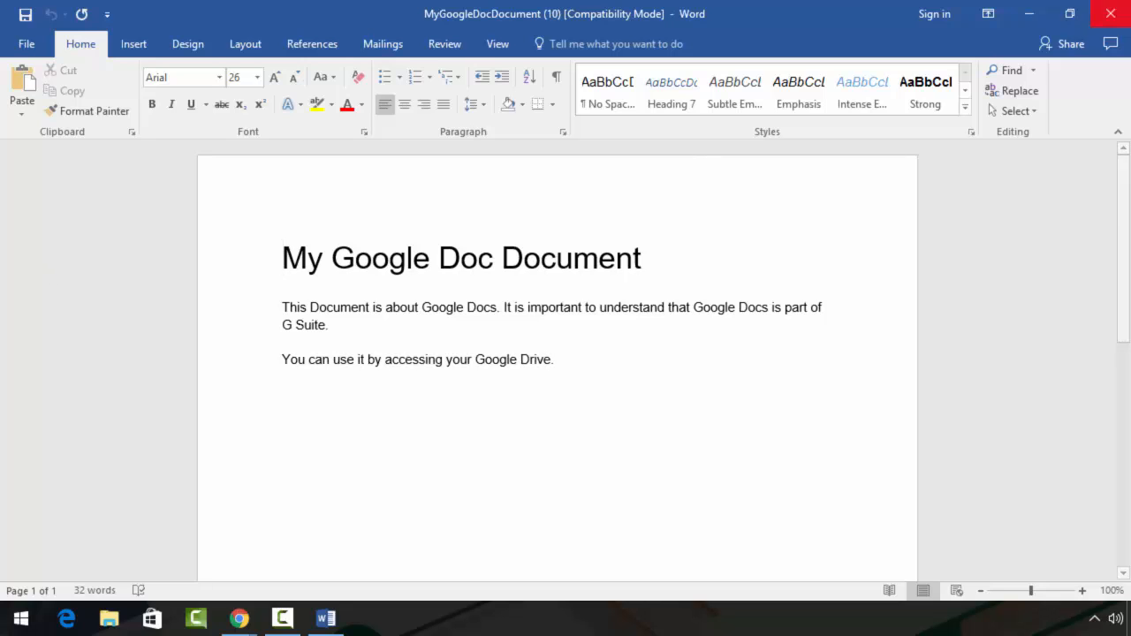
{"action": "left_click", "coordinate": [240, 617]}
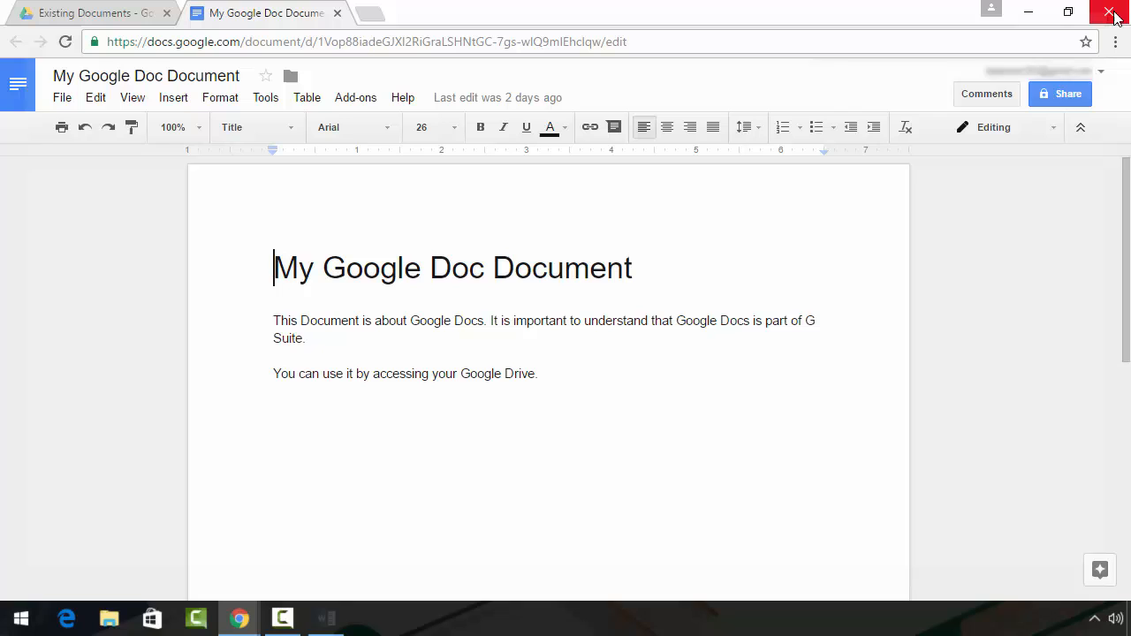
Close the 'My Google Doc Document' tab, returning to the Existing Documents folder
{"action": "left_click", "coordinate": [337, 13]}
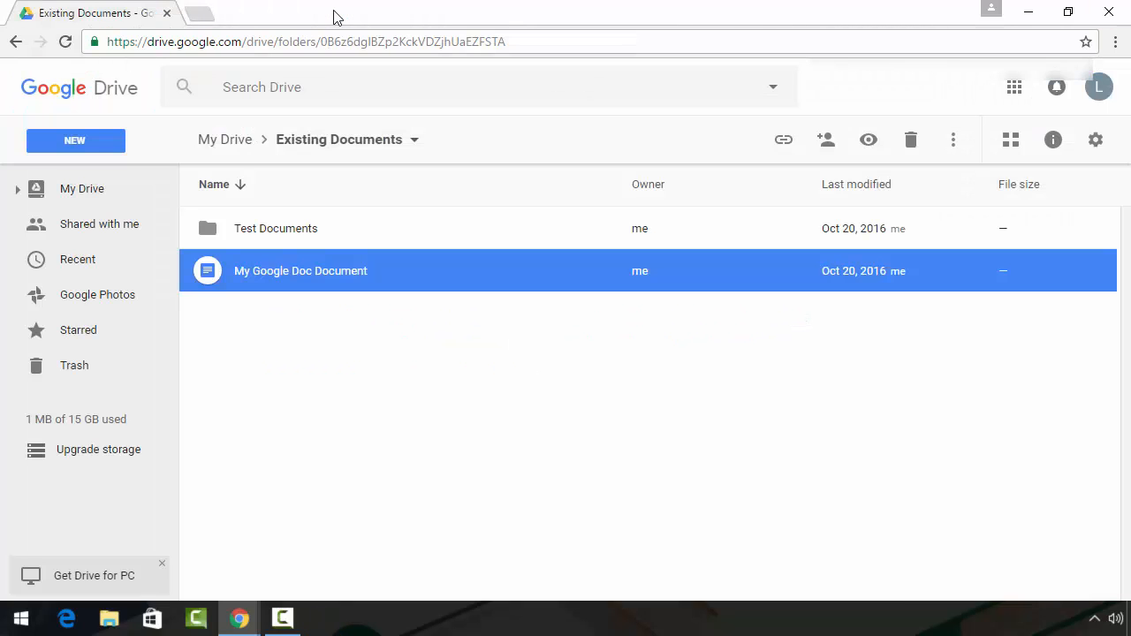
{"action": "mouse_move", "coordinate": [327, 349]}
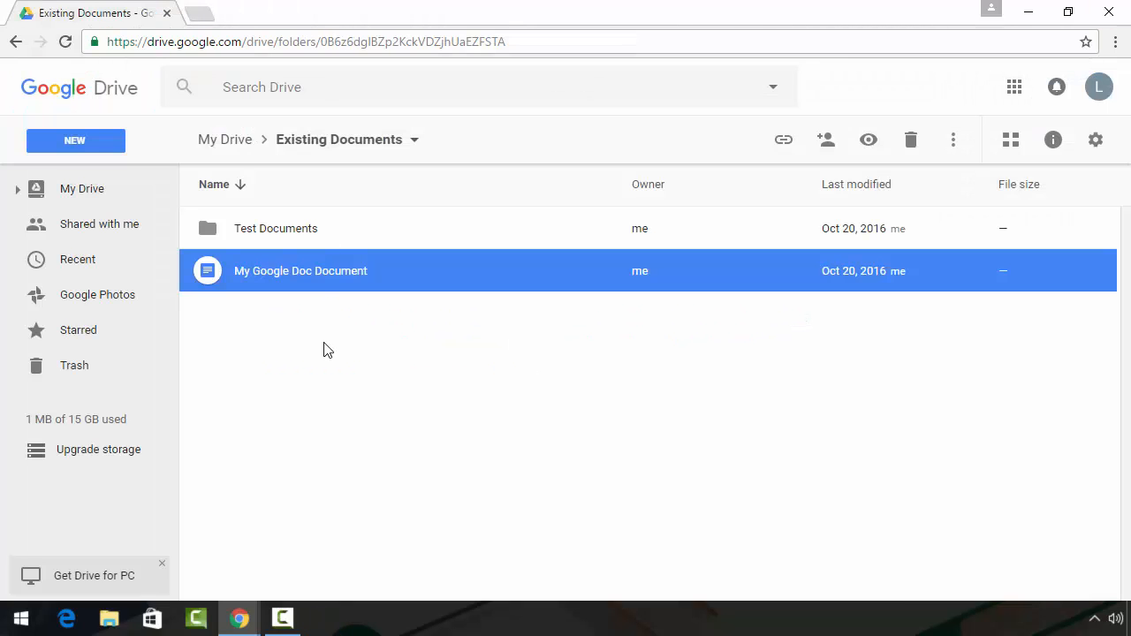